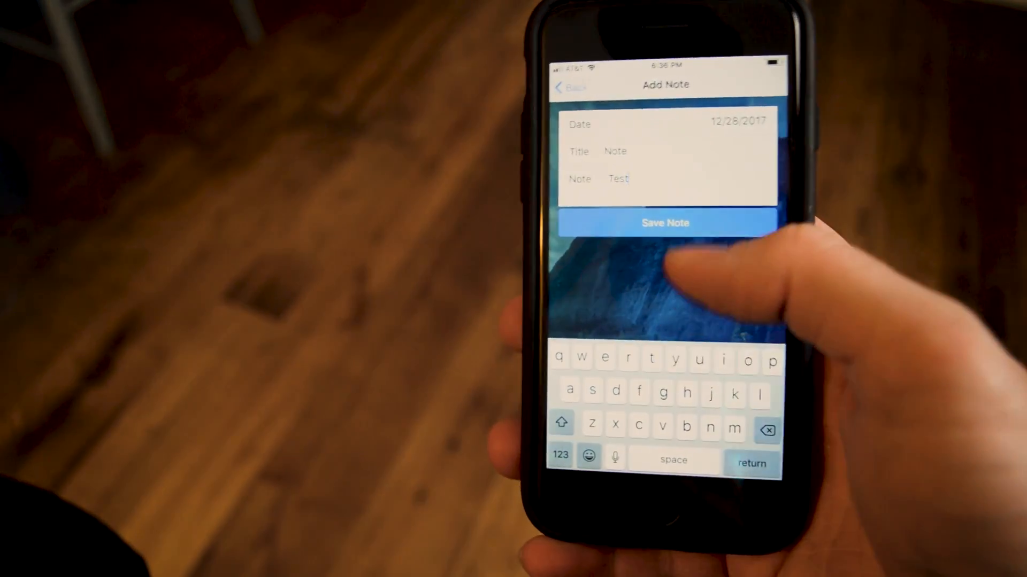
Save the new note titled 'Note' with the text 'Test'
left_click(665, 222)
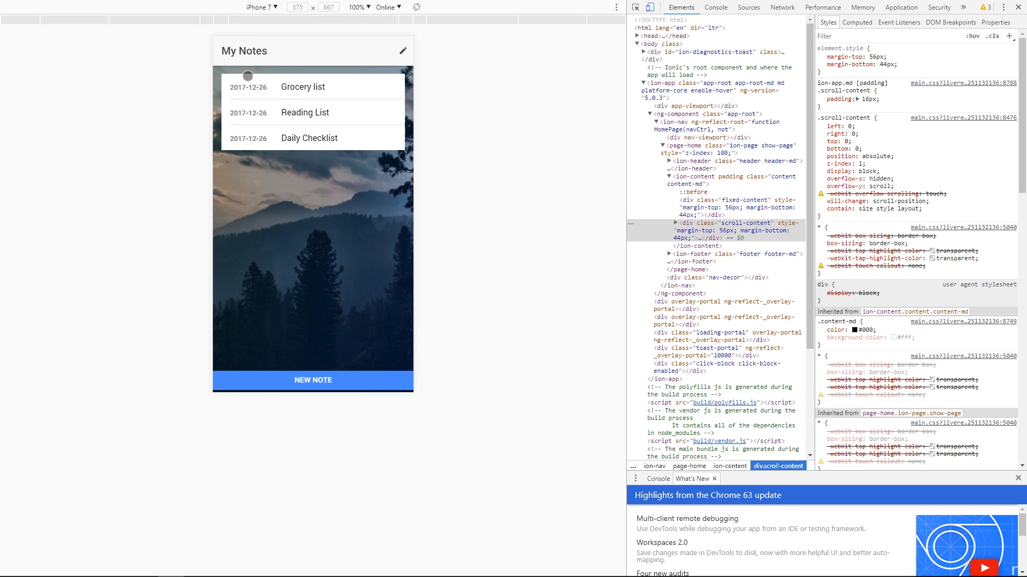
mouse_move(395, 163)
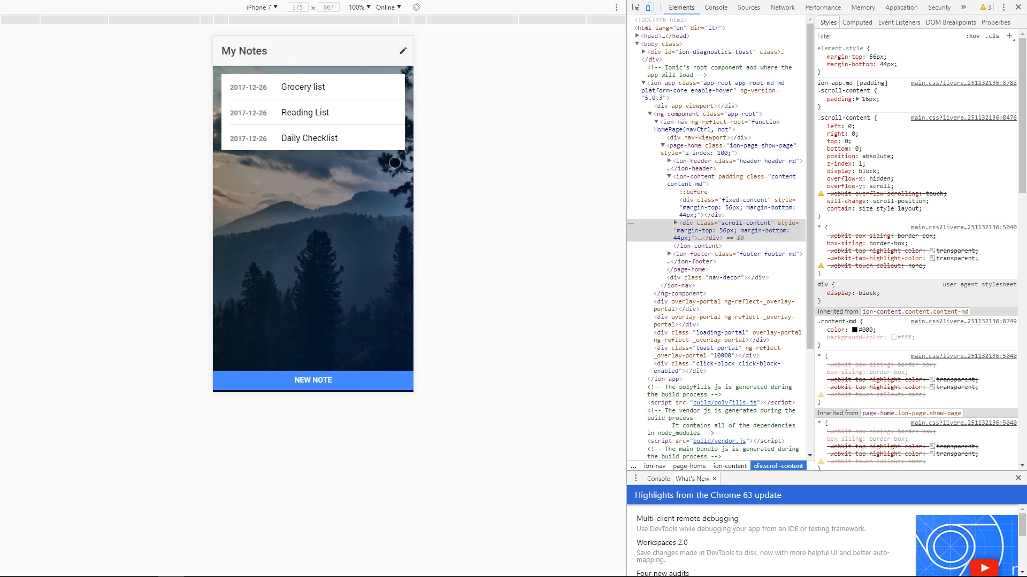
mouse_move(352, 77)
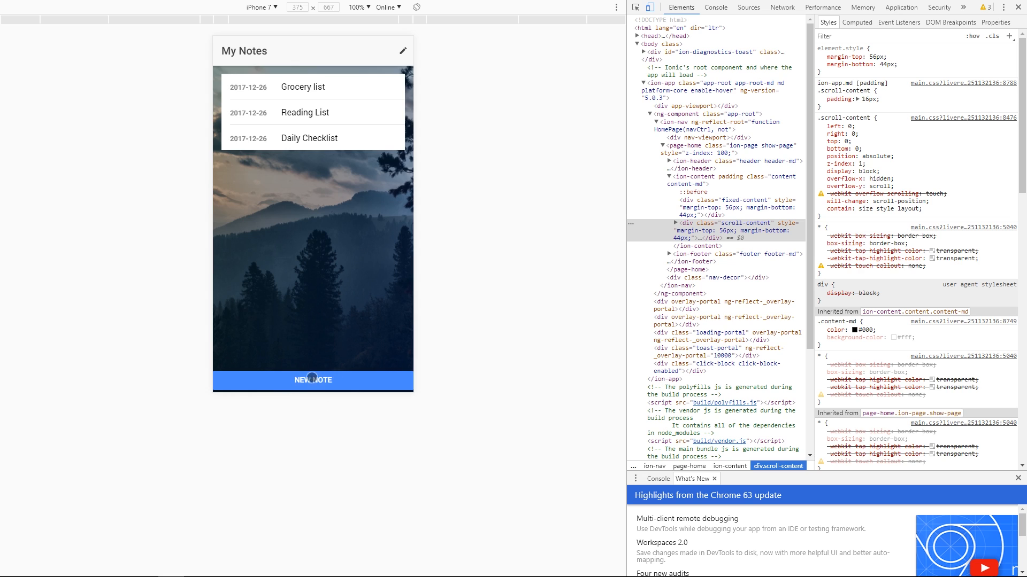
mouse_move(404, 60)
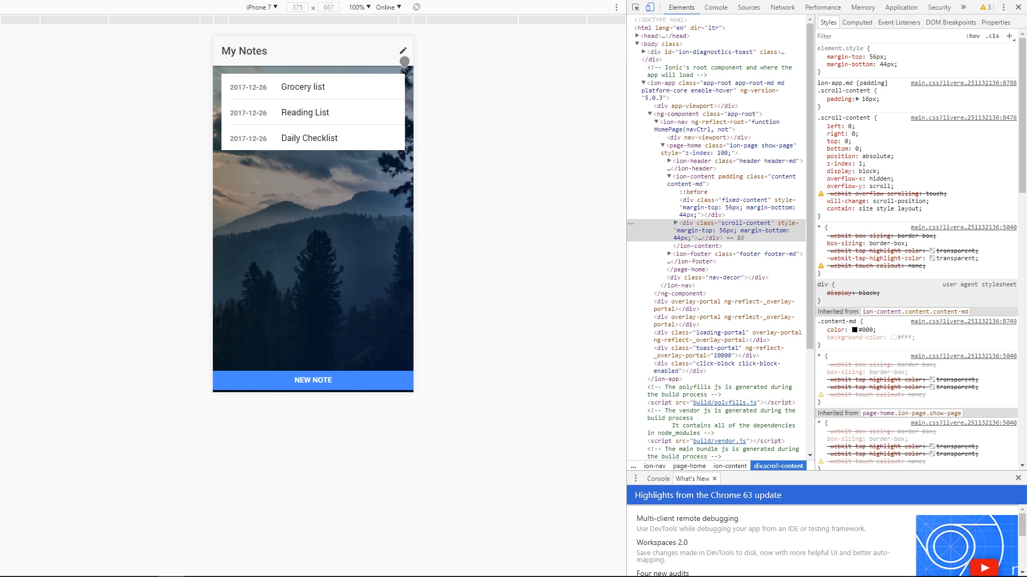
Open the Add Note page and enter the title 'Happy New Year'
left_click(313, 380)
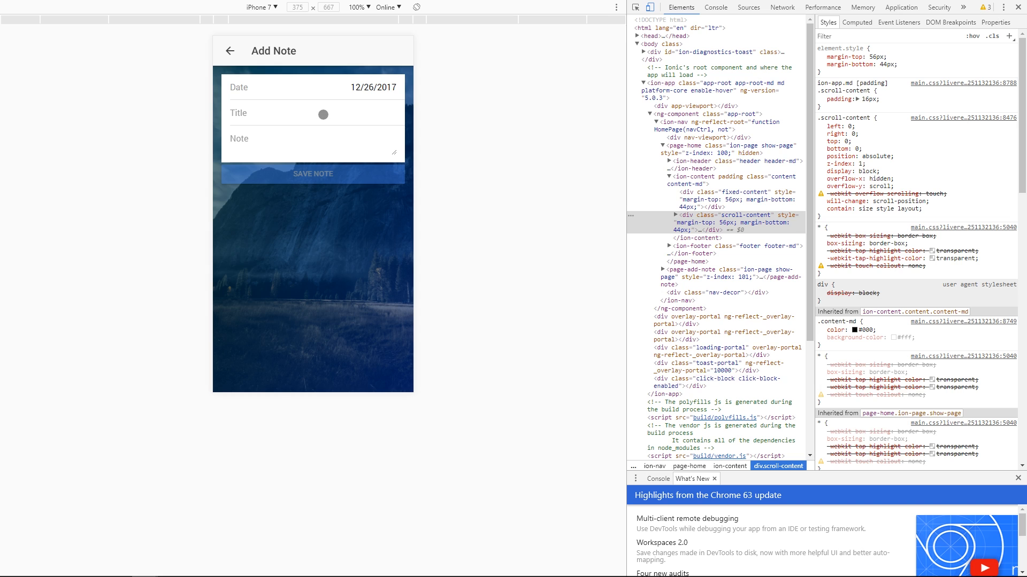
left_click(229, 52)
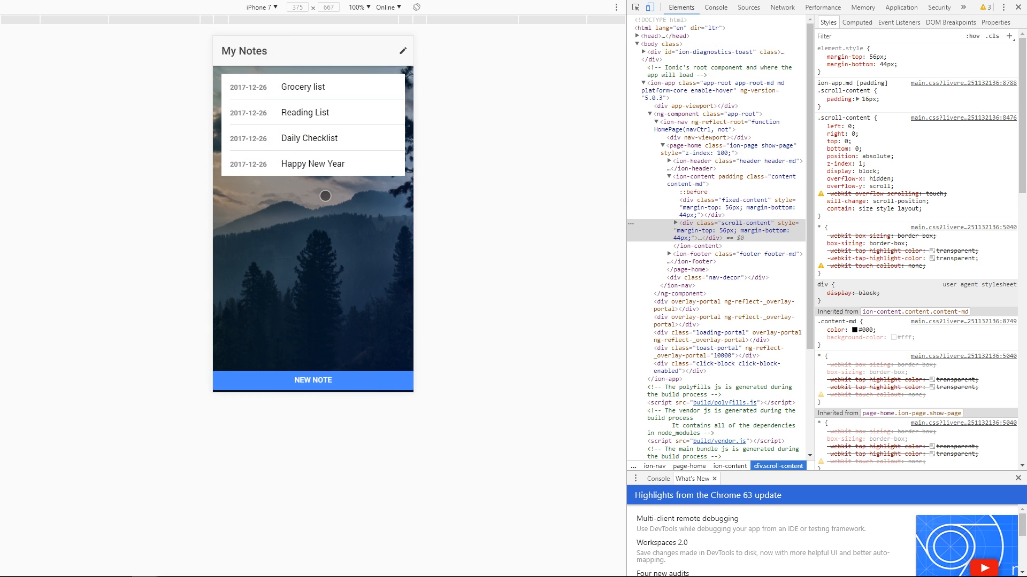
mouse_move(348, 218)
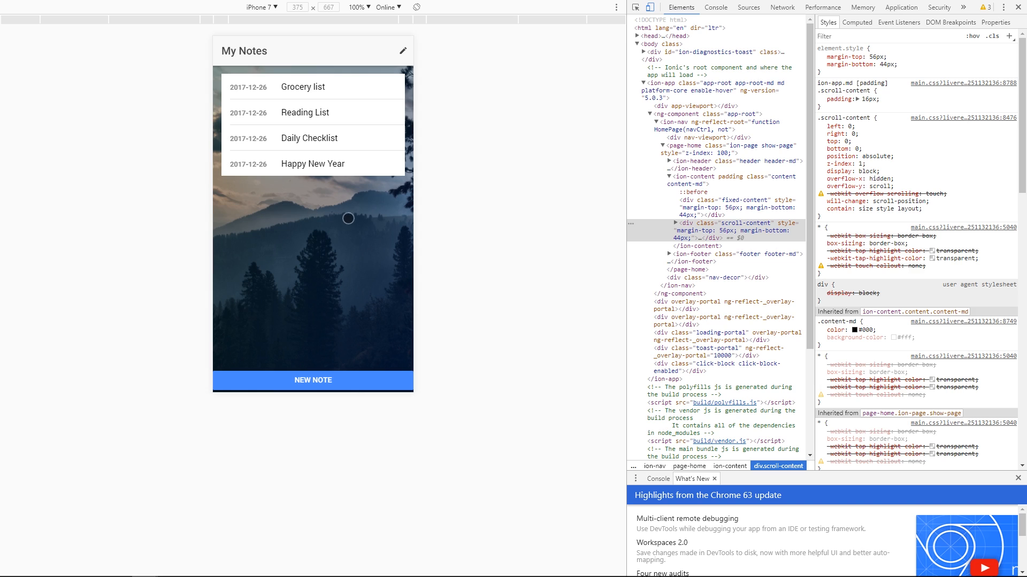
mouse_move(350, 156)
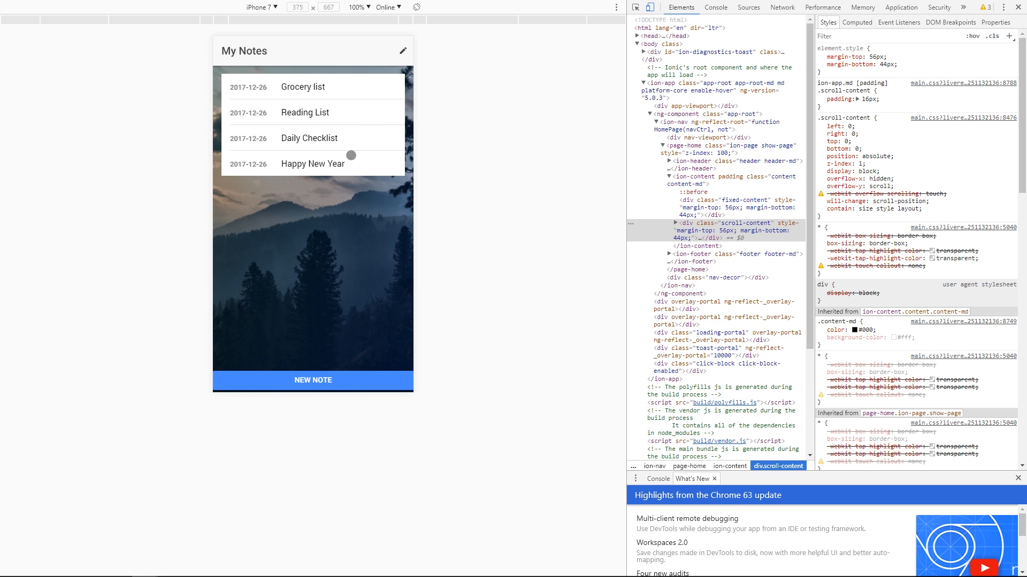
Delete the Grocery list note, then view Reading List and return home
left_click(302, 87)
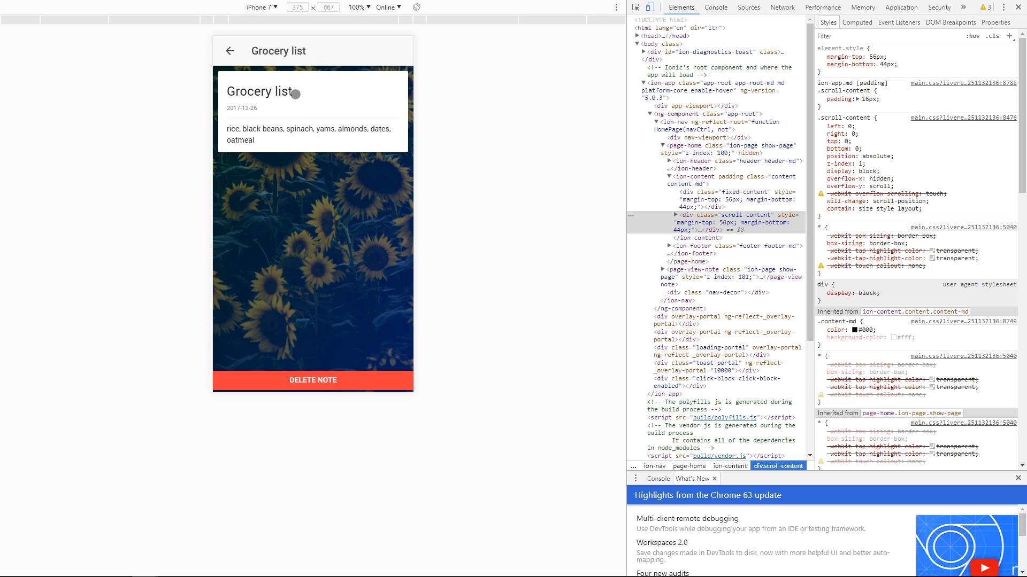
mouse_move(365, 160)
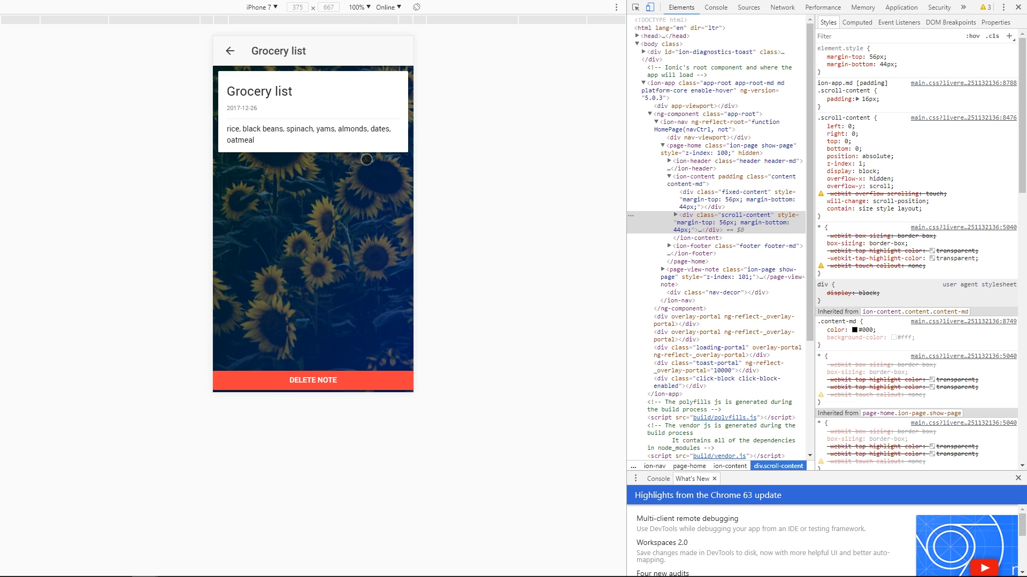
mouse_move(300, 380)
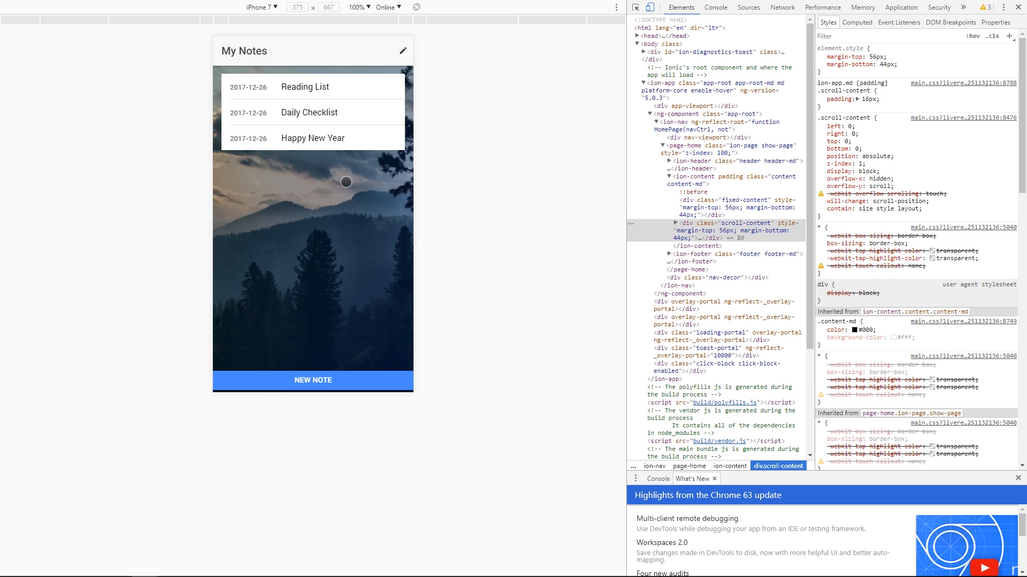
mouse_move(450, 195)
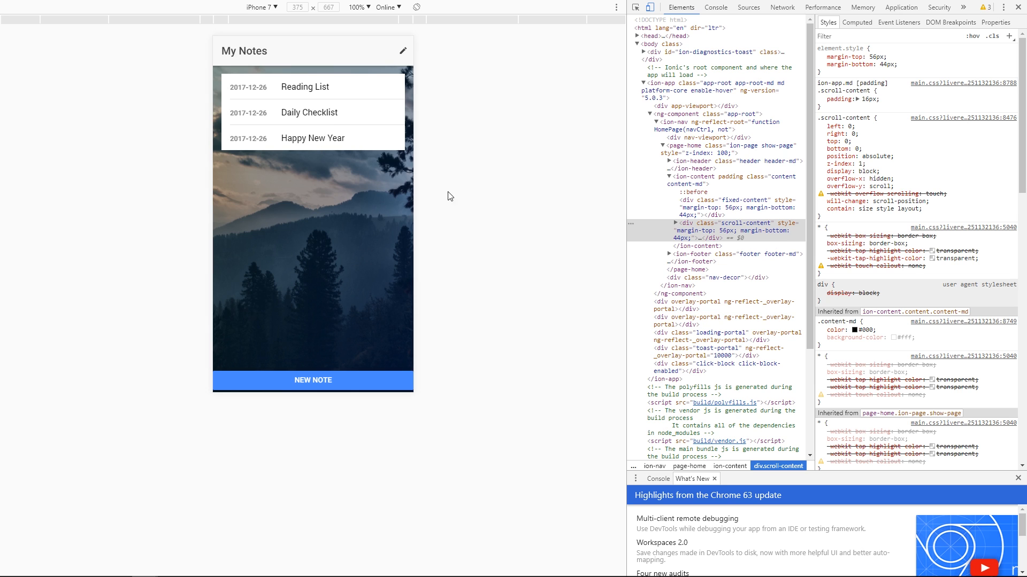
left_click(304, 87)
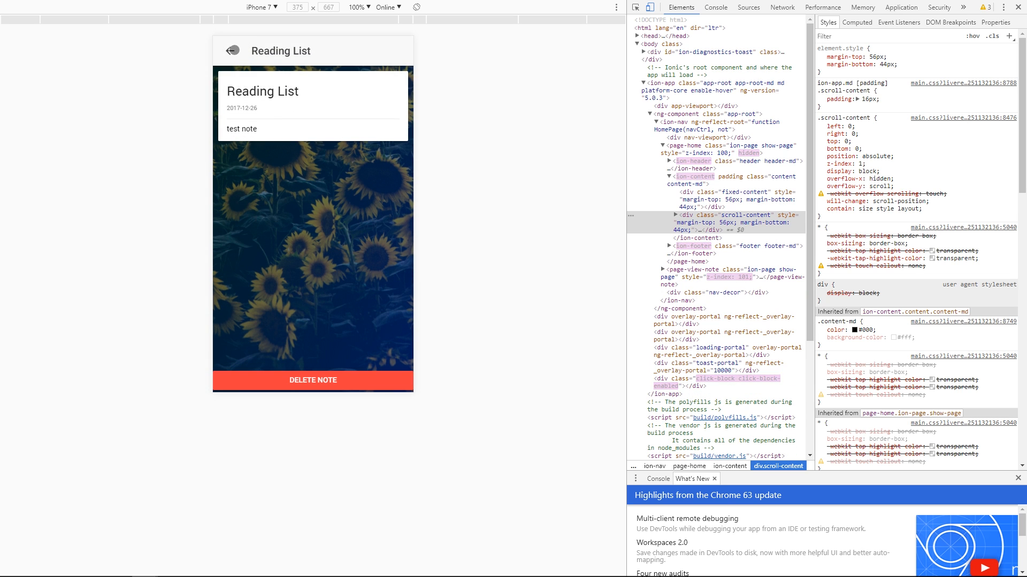
left_click(231, 50)
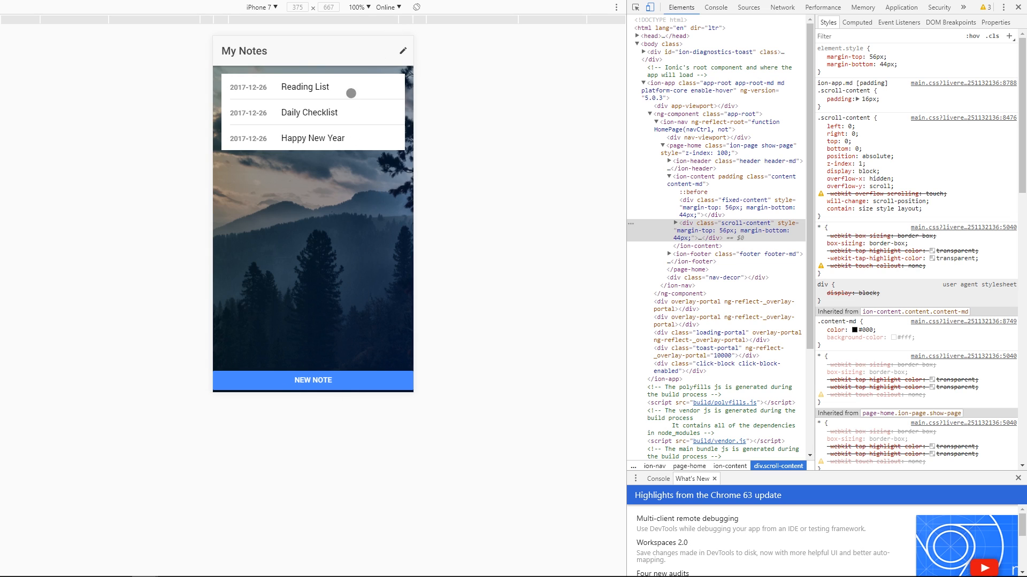
mouse_move(422, 66)
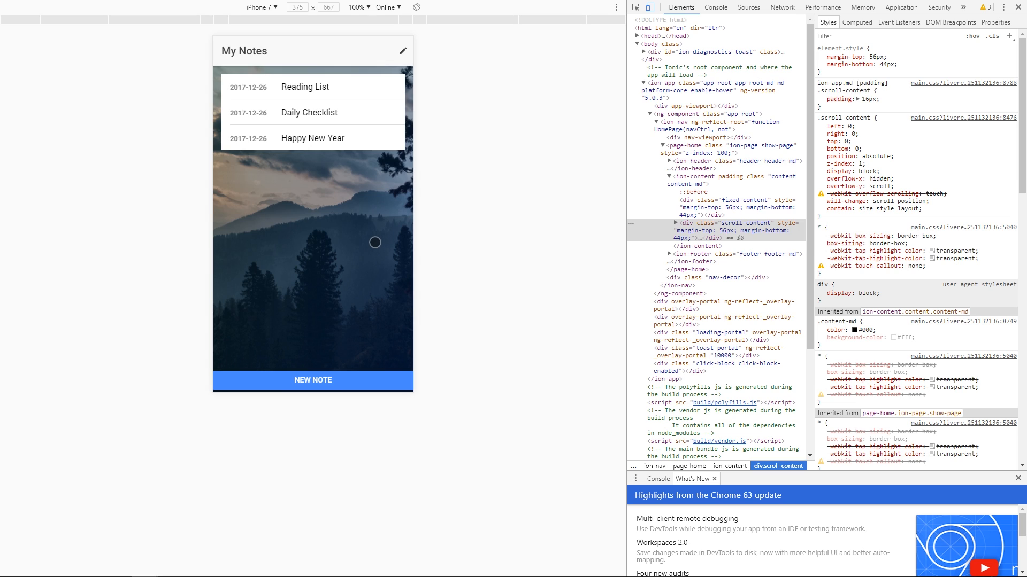
mouse_move(371, 243)
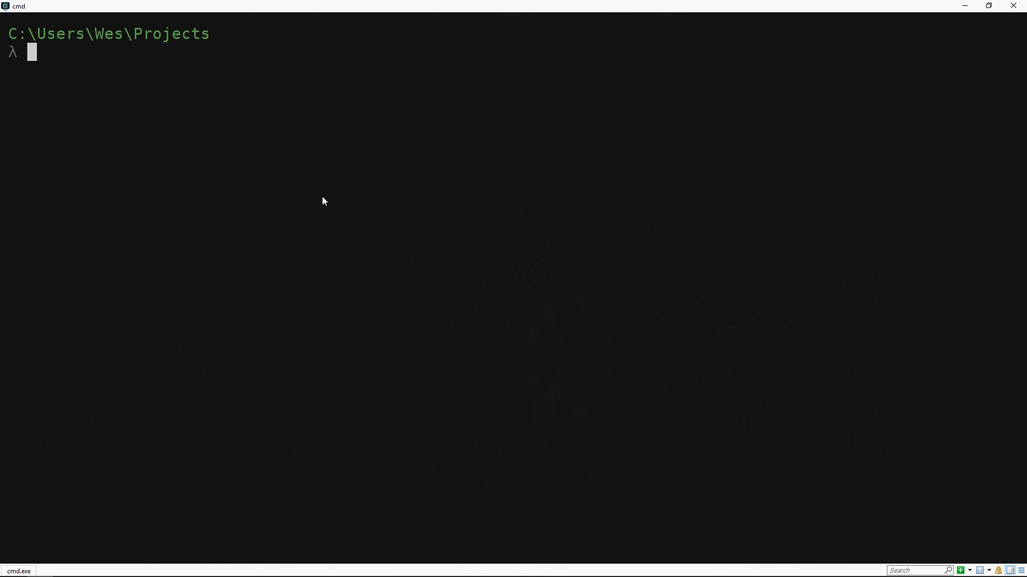
type("npm i")
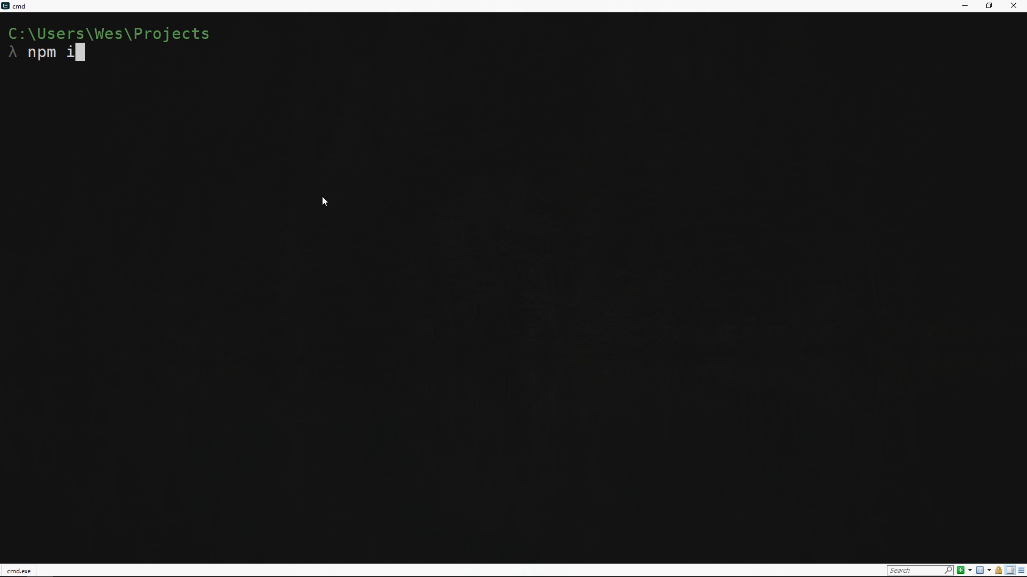
type("nstall -g")
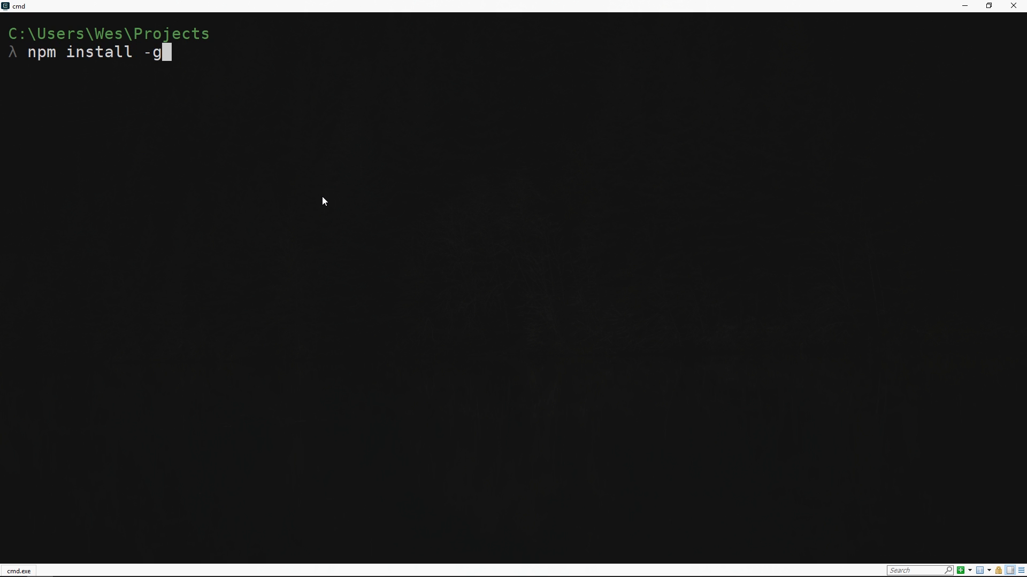
type("ionic")
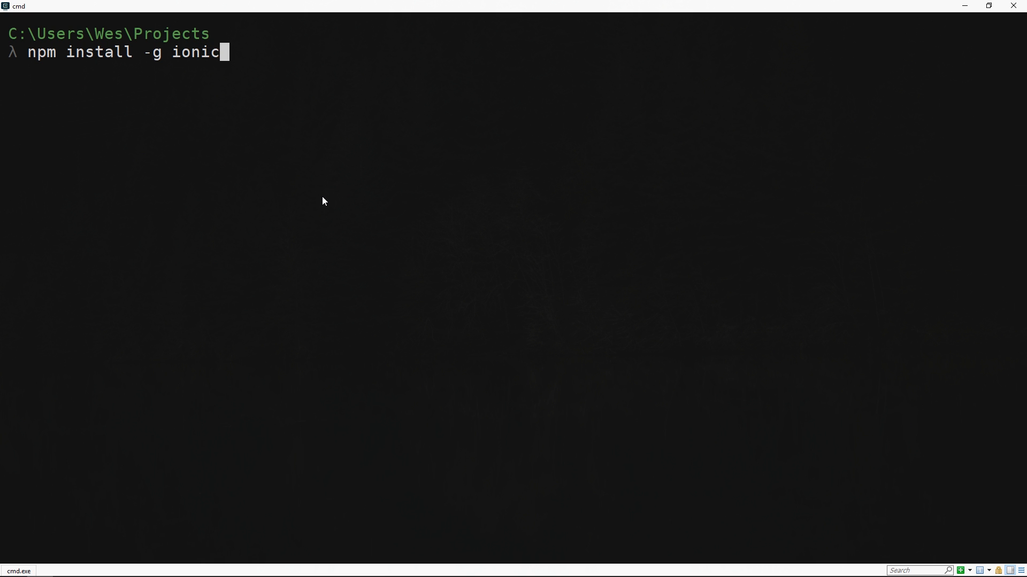
type("@")
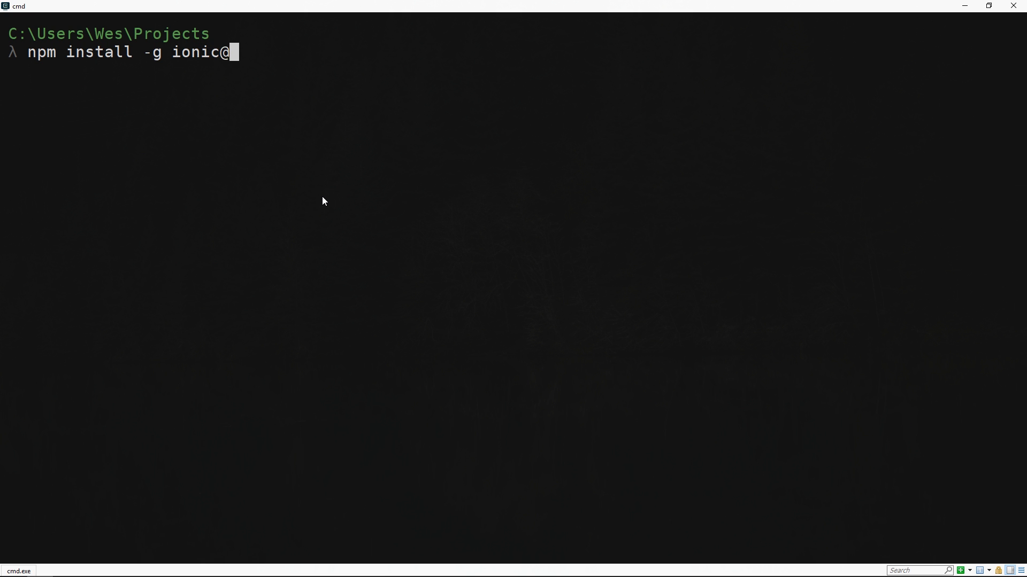
type("3.19")
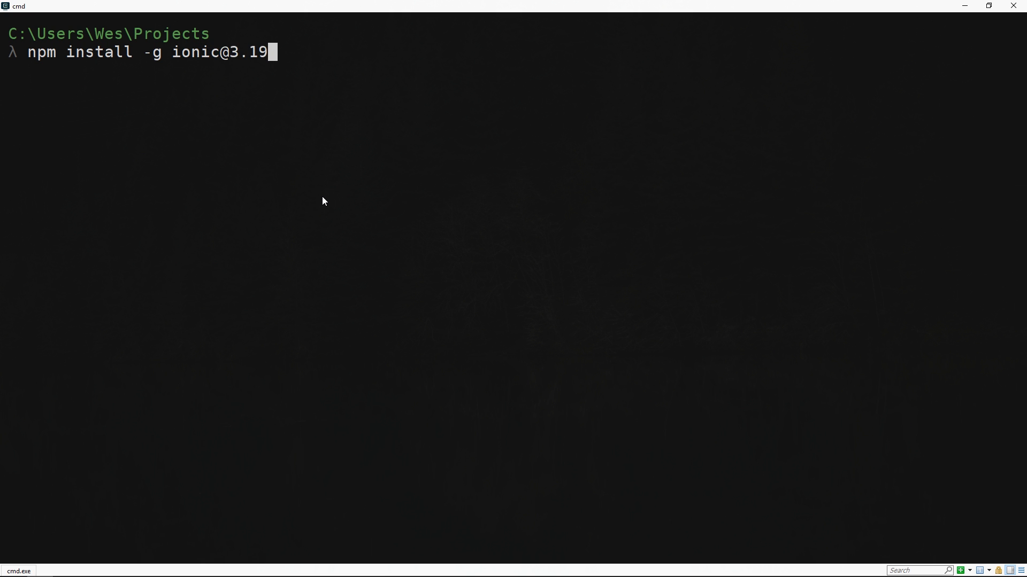
type(".0")
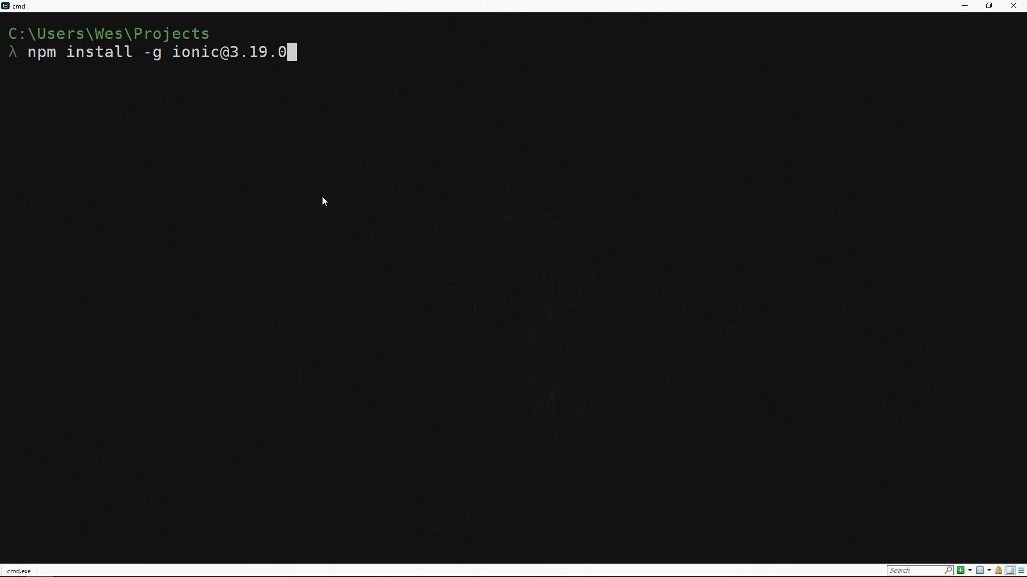
type("cord")
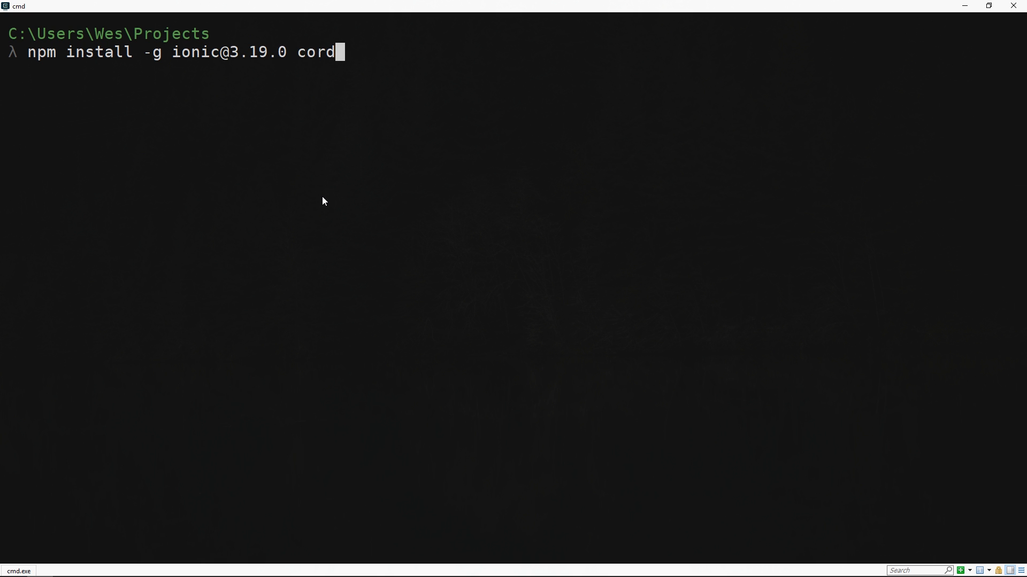
type("ova@8.0.0")
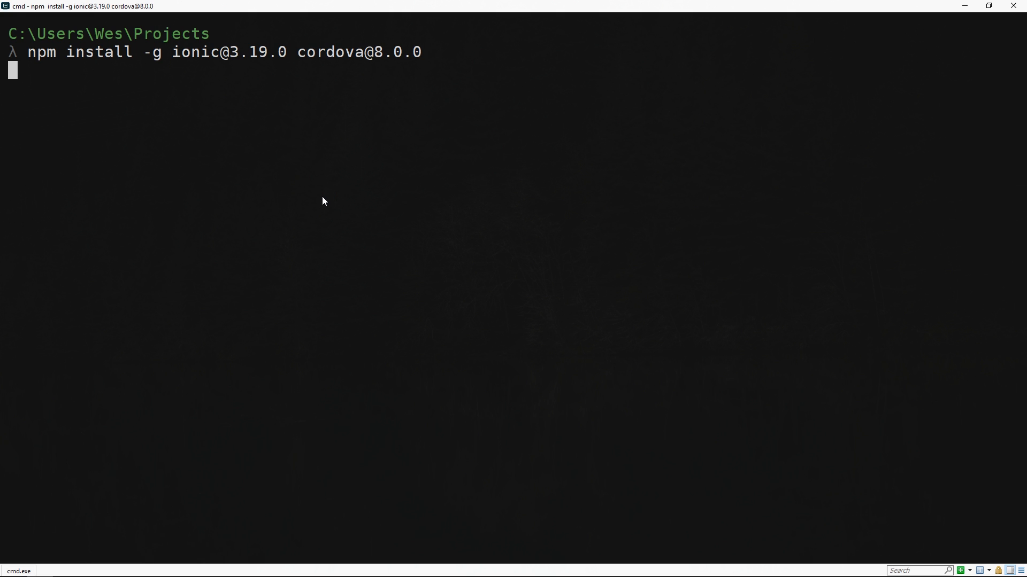
key("Return")
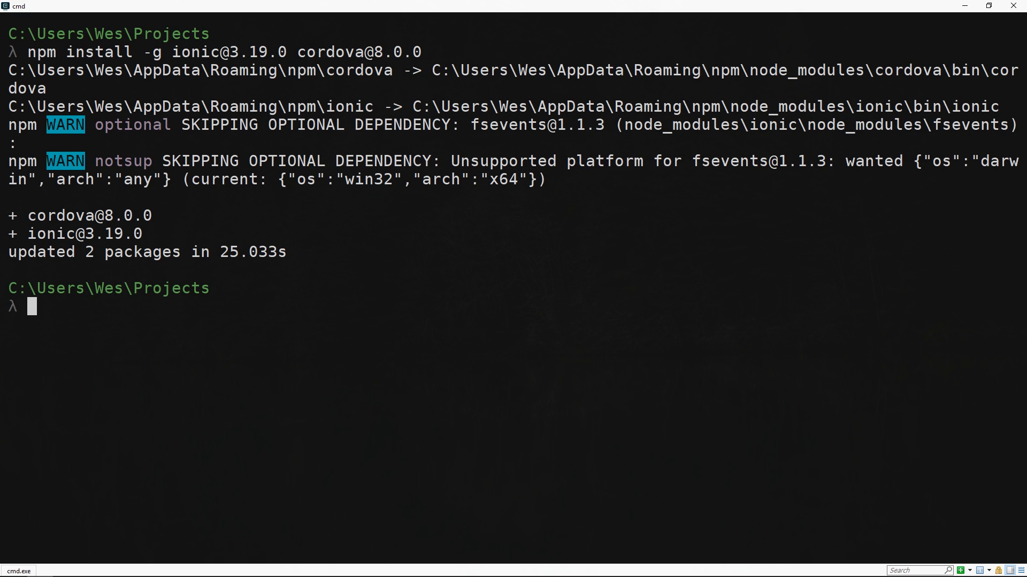
Run ionic start MyNotes with the blank starter, declining Cordova integration
type("io")
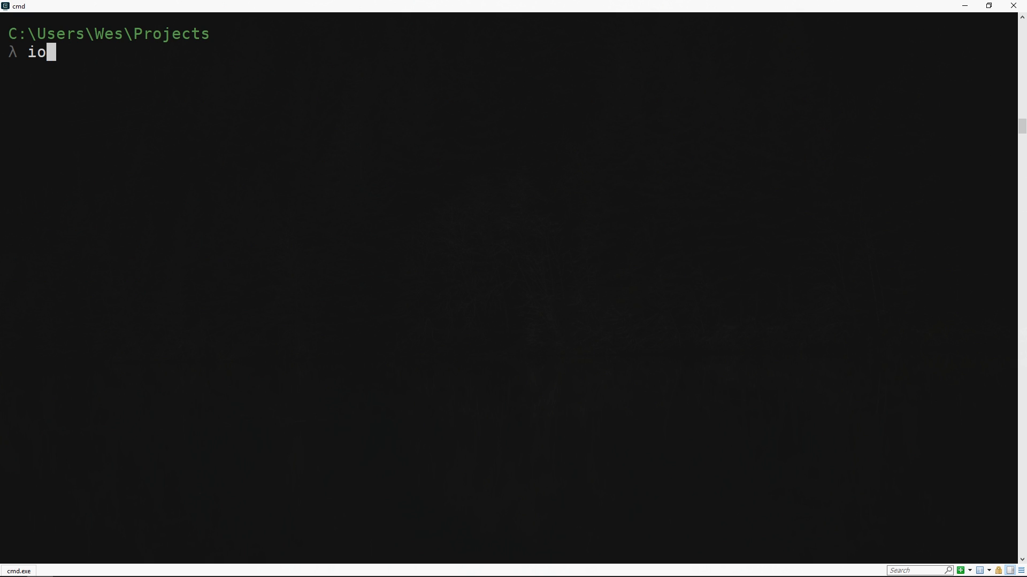
type("nic st")
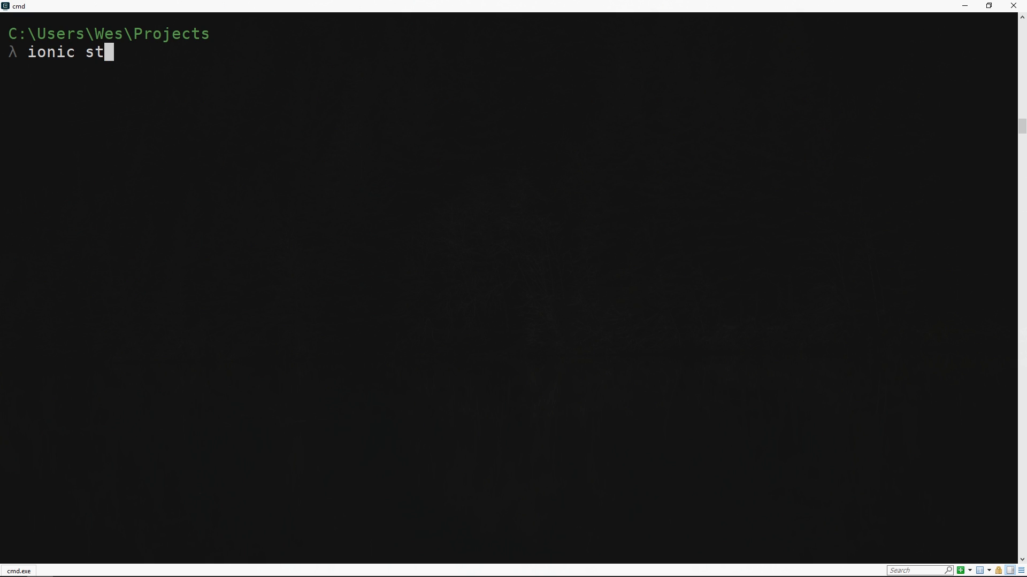
type("art MyNotes")
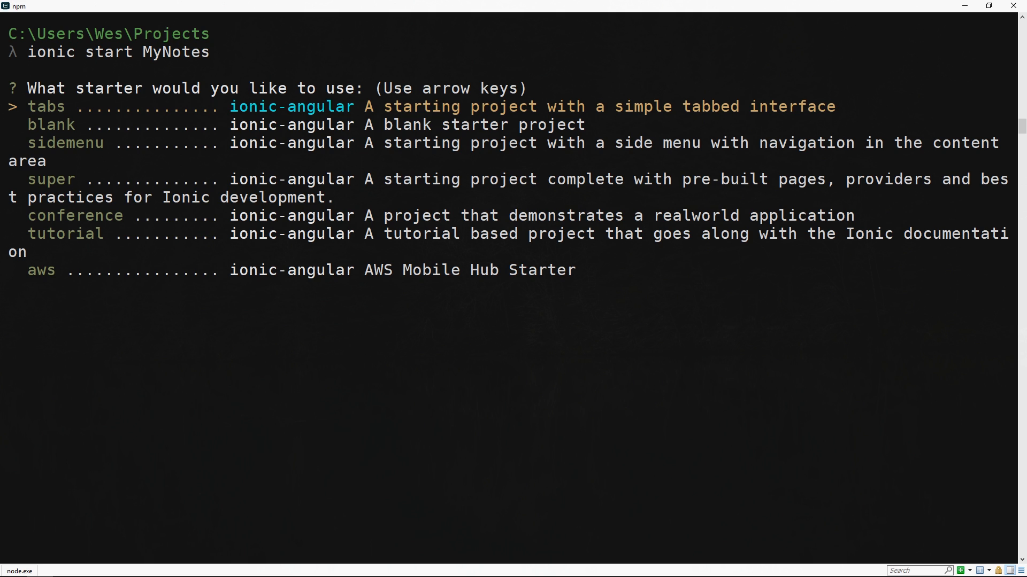
key("Down")
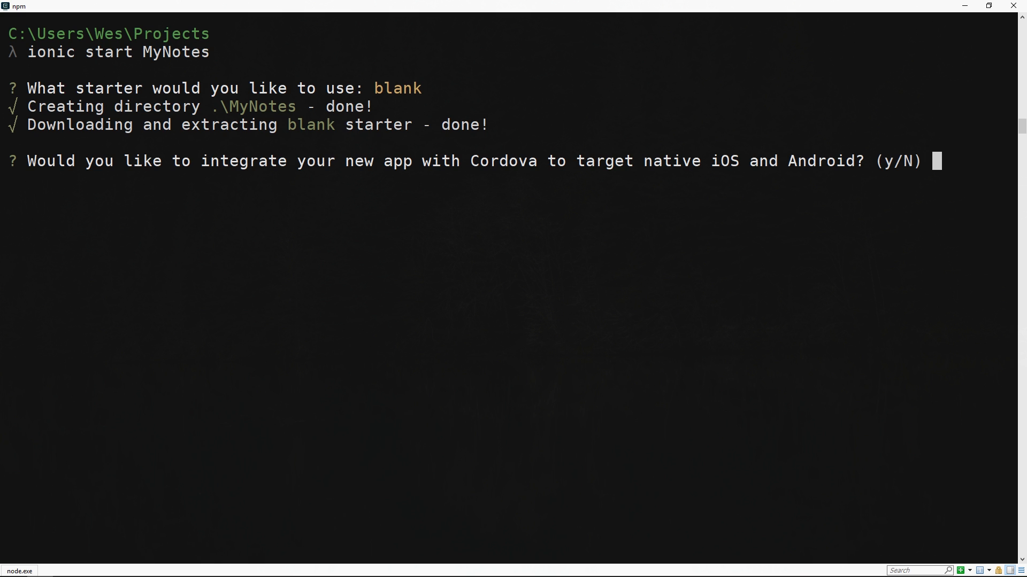
type("No")
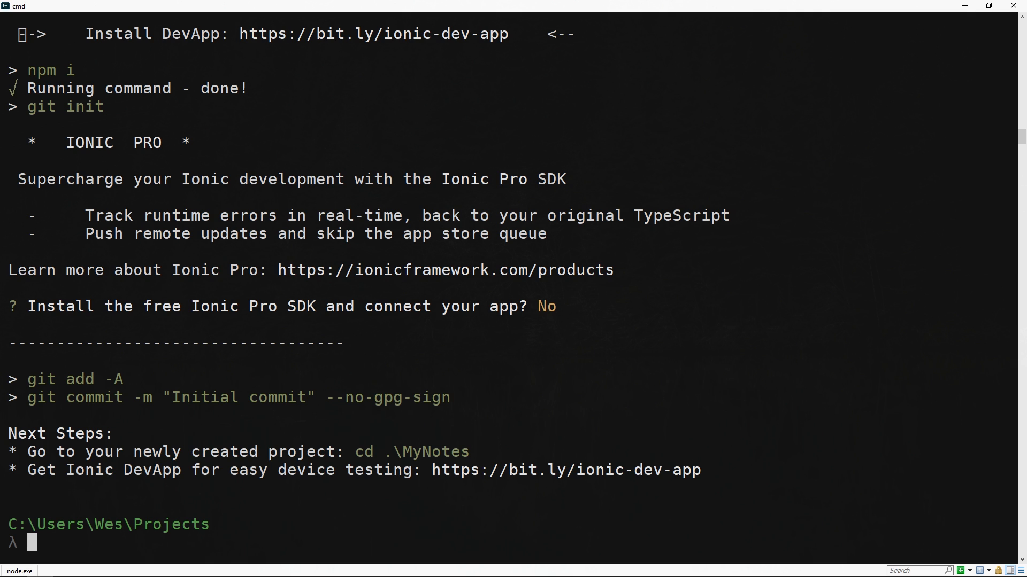
Change into the MyNotes folder and list its contents with ls -la
type("cd")
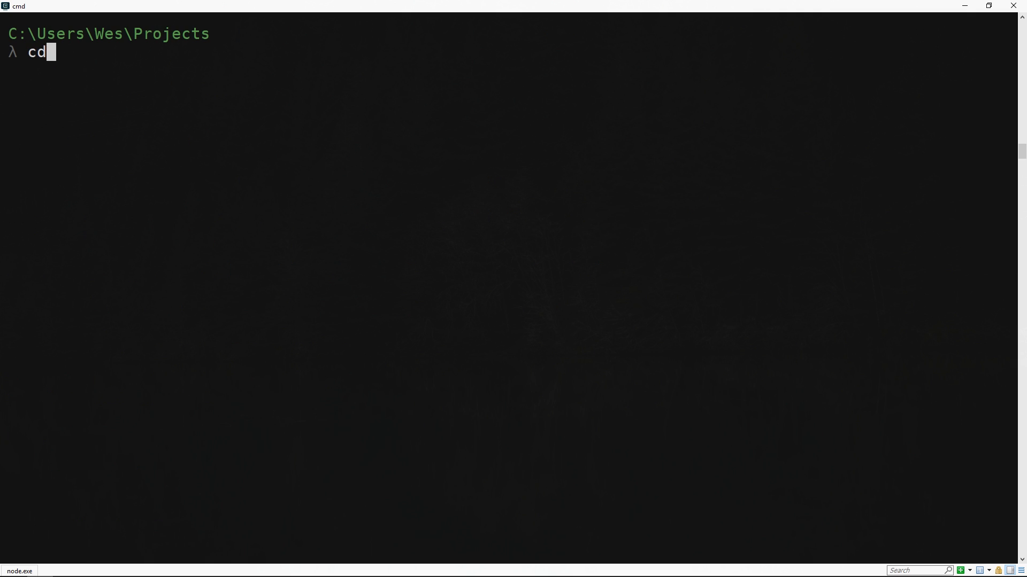
type("MyNotes\\")
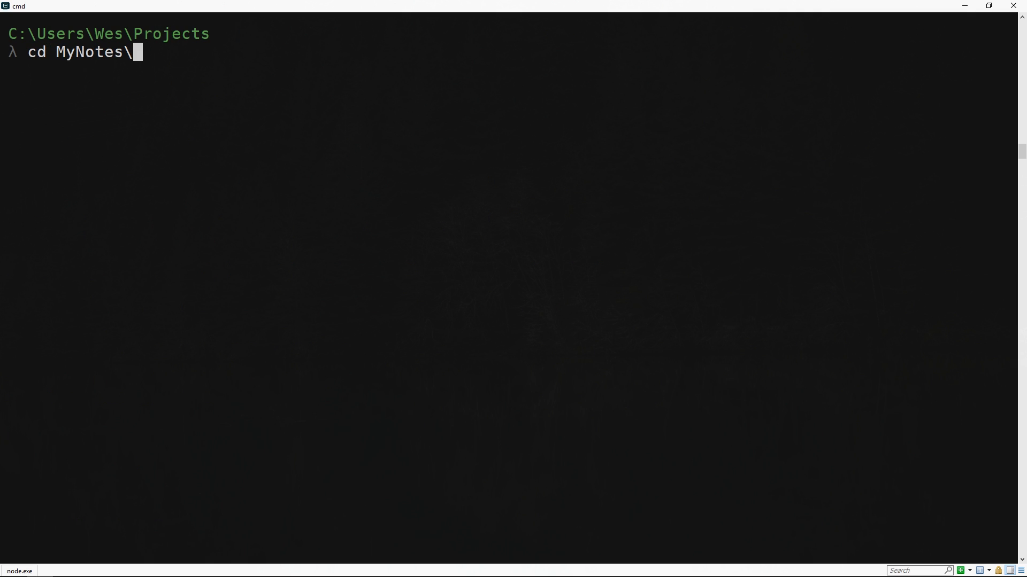
type("ls -la")
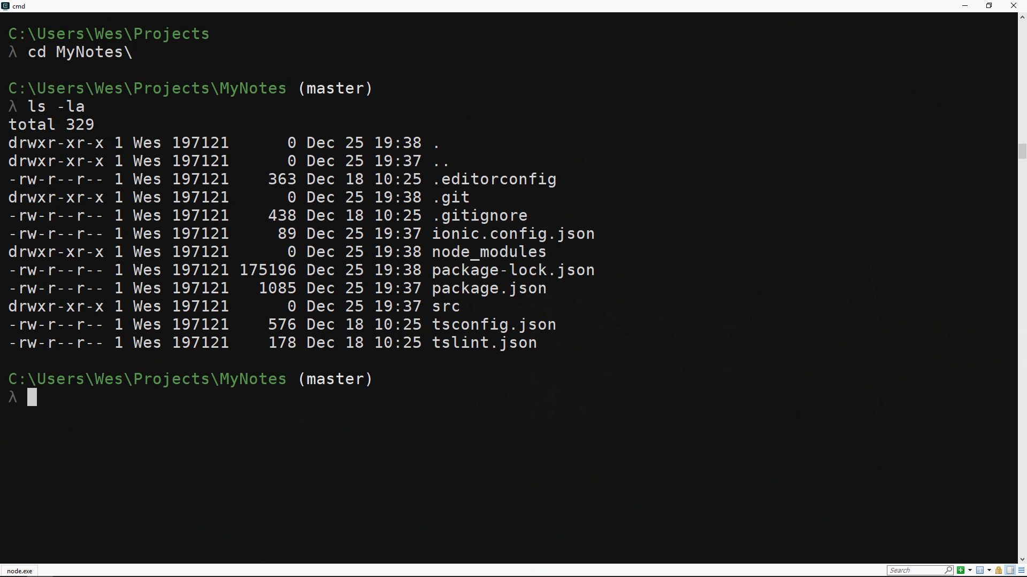
type("co")
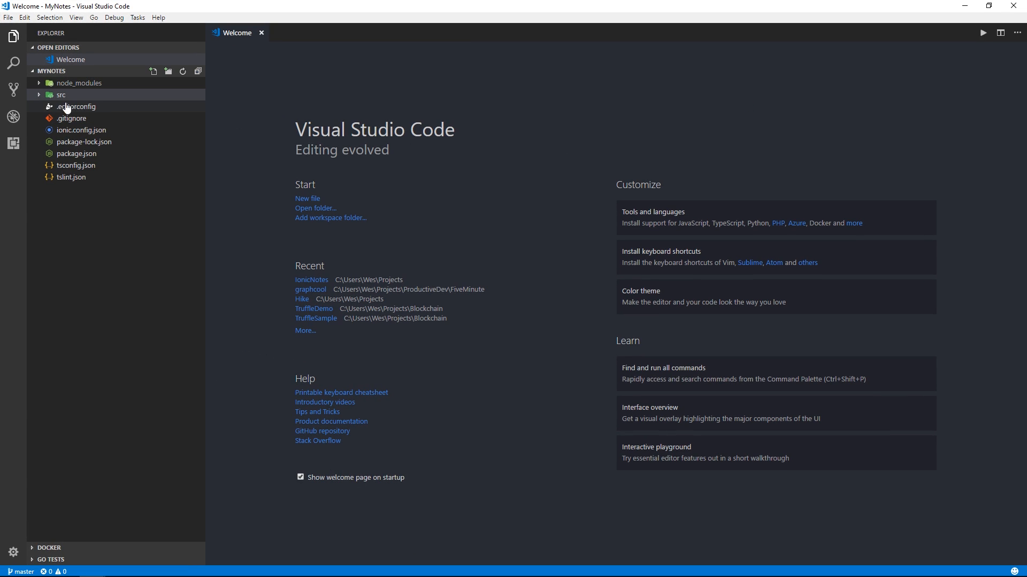
Expand the src and app folders in the Explorer to reveal home.html
left_click(61, 94)
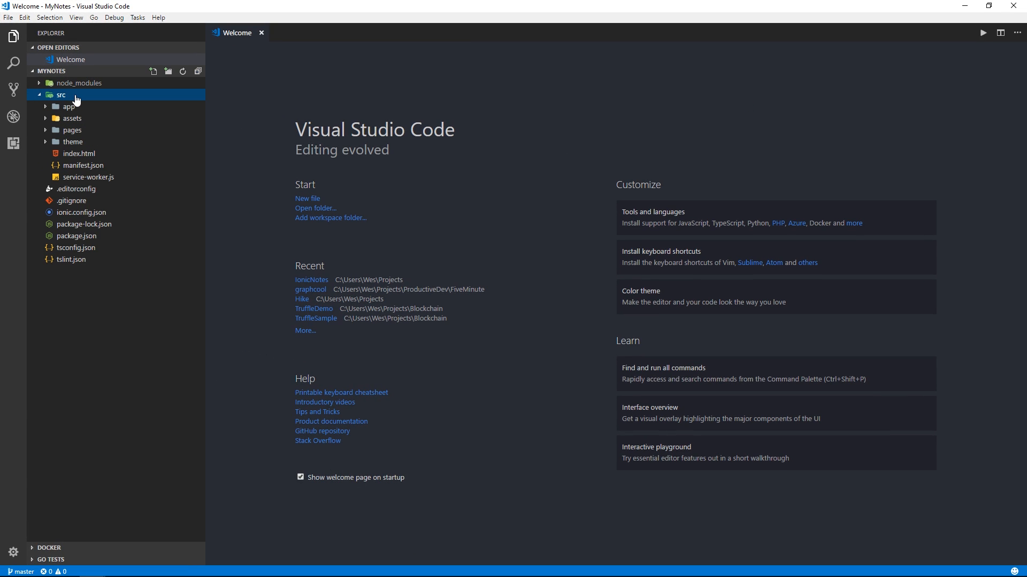
mouse_move(94, 166)
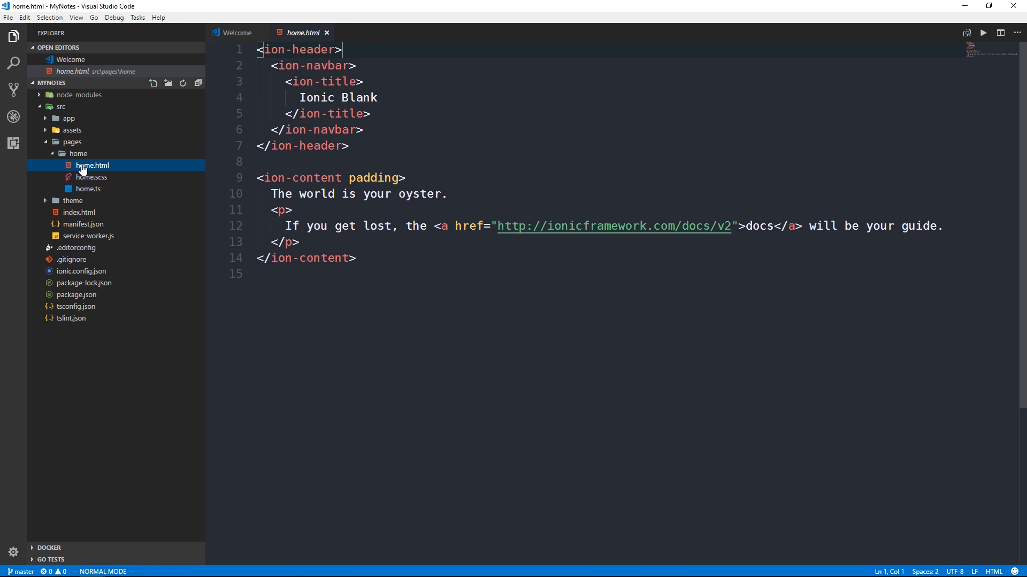
mouse_move(51, 141)
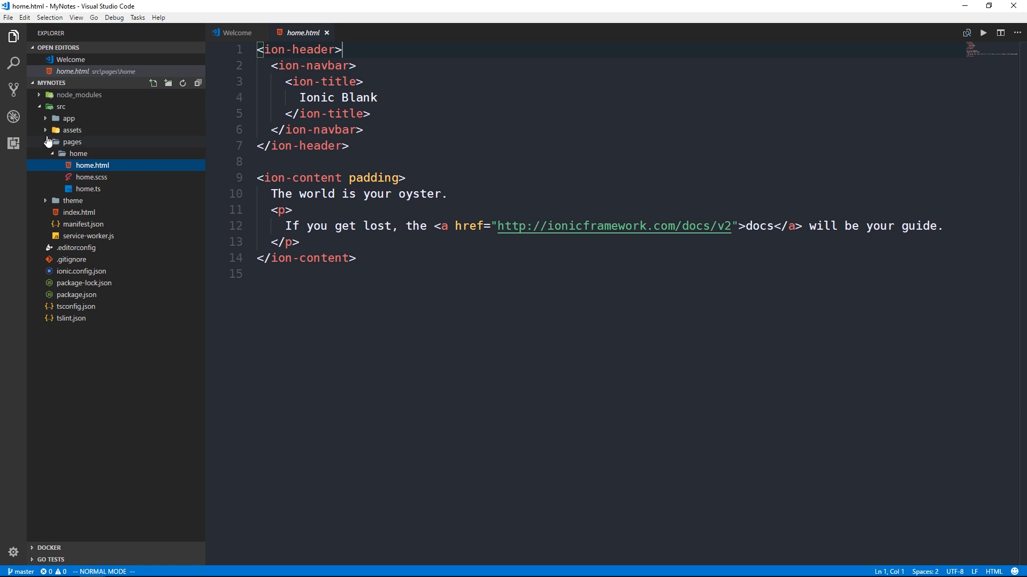
left_click(68, 118)
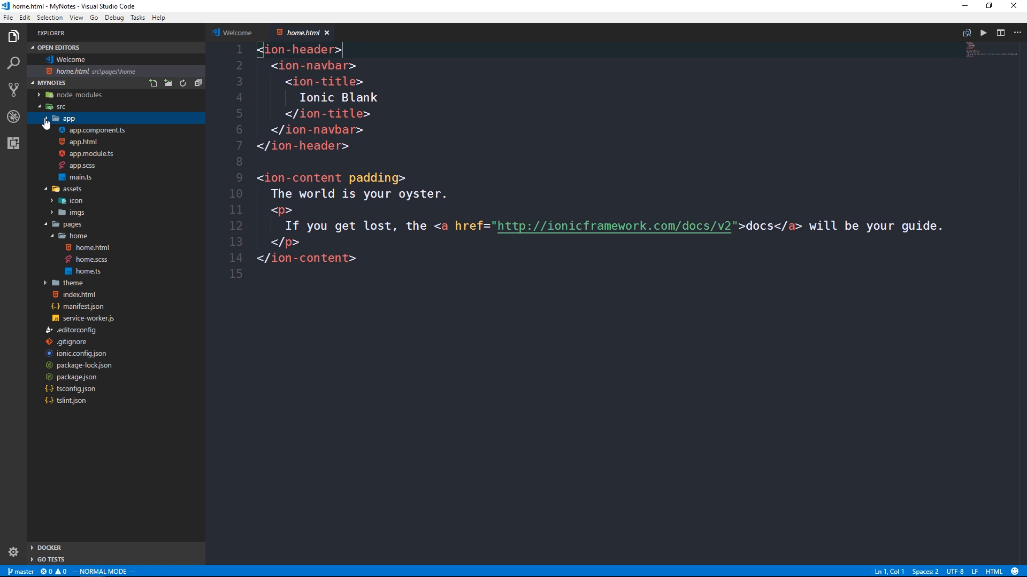
mouse_move(562, 248)
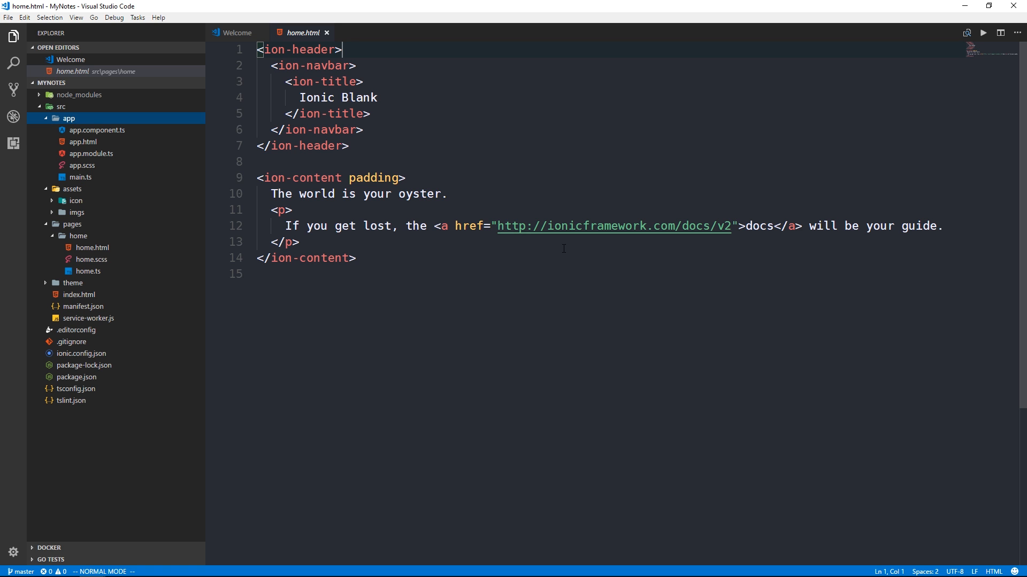
mouse_move(687, 366)
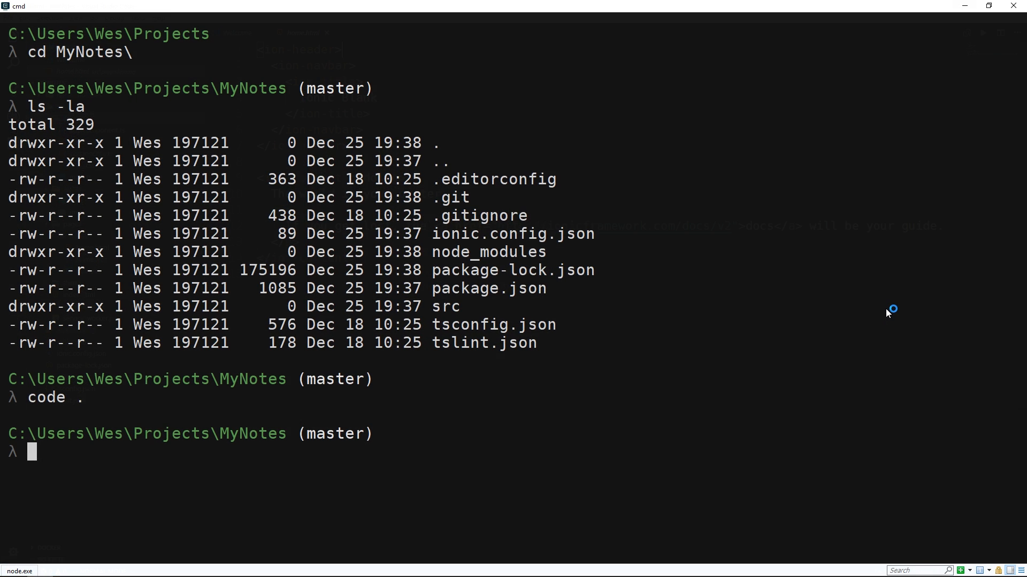
type("ion")
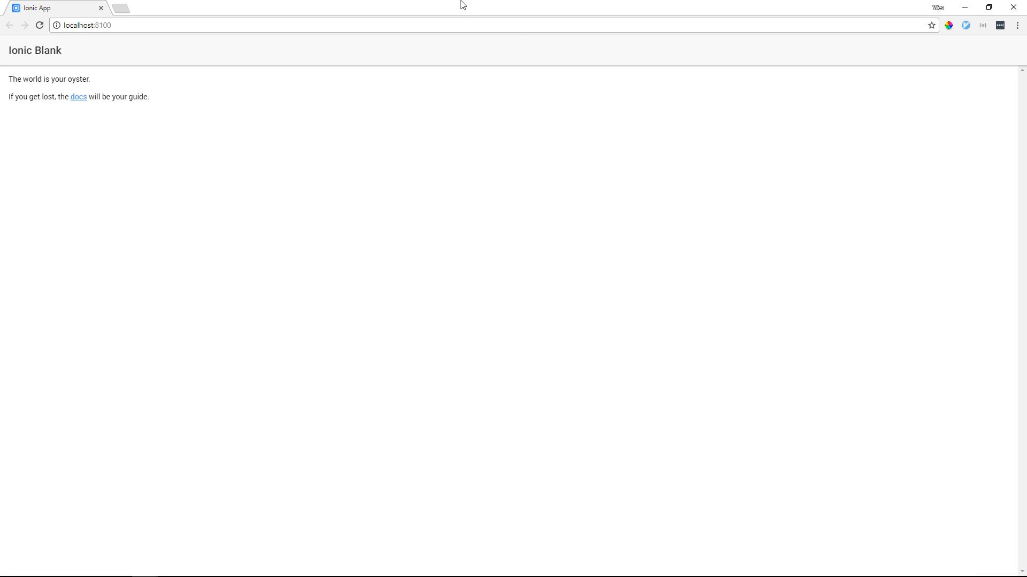
mouse_move(259, 100)
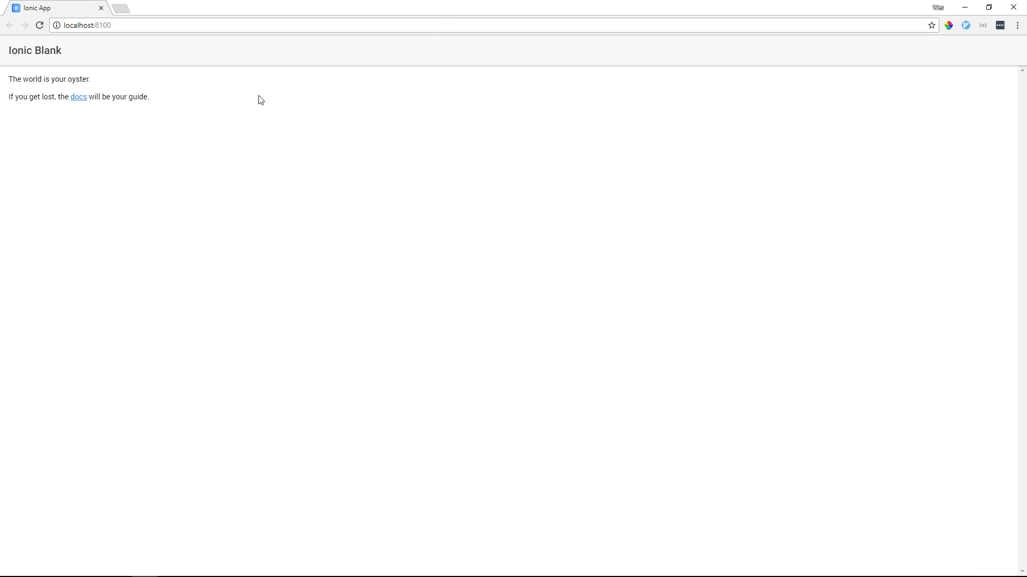
mouse_move(151, 83)
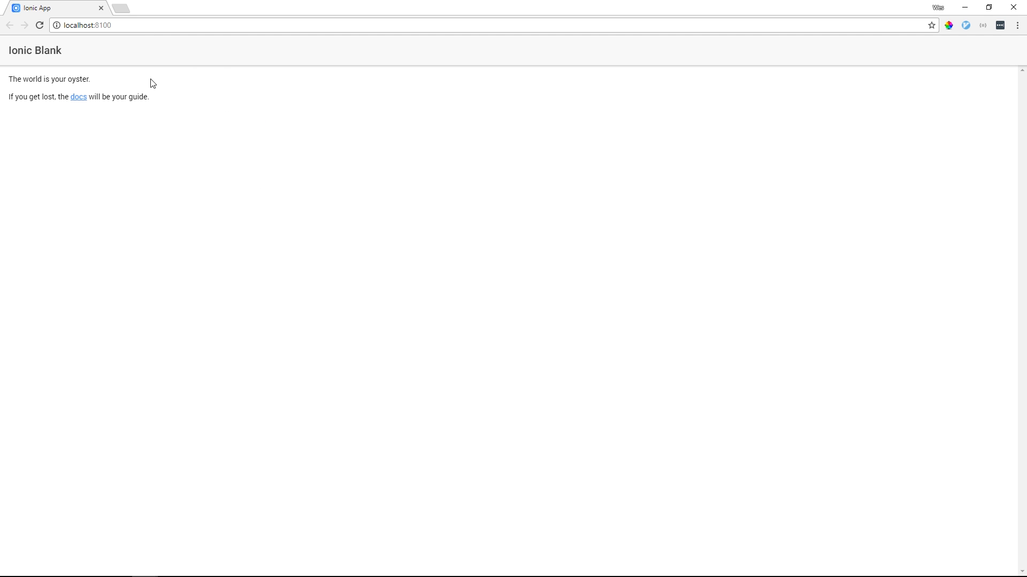
mouse_move(294, 181)
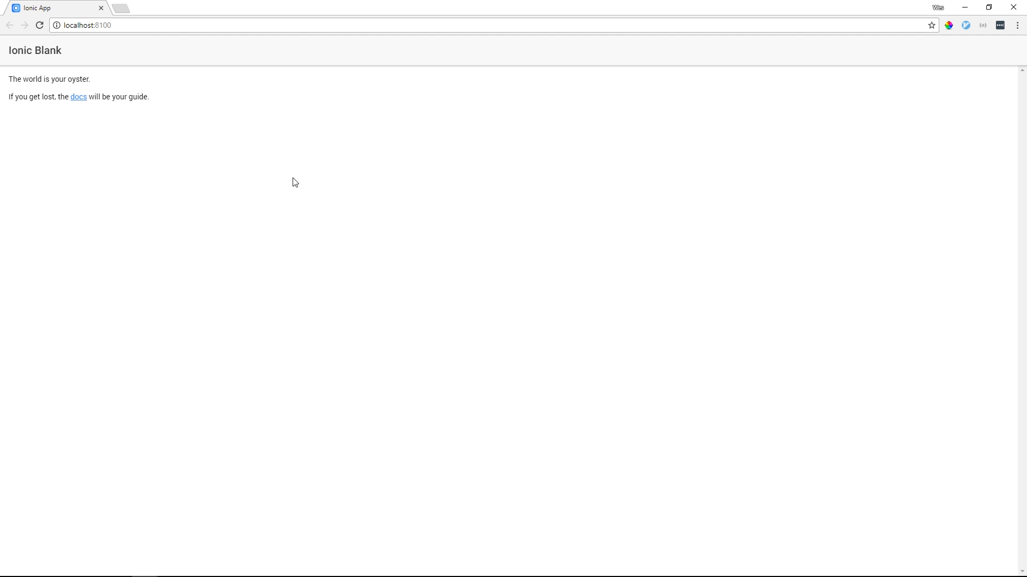
mouse_move(404, 139)
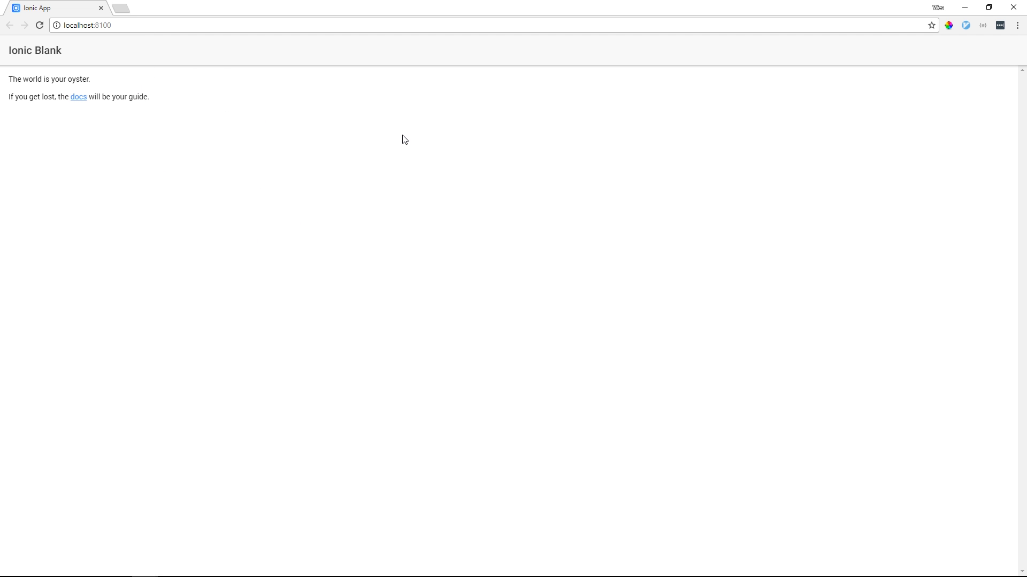
Open Chrome DevTools and emulate an iPhone 8 (375×667) device
right_click(403, 140)
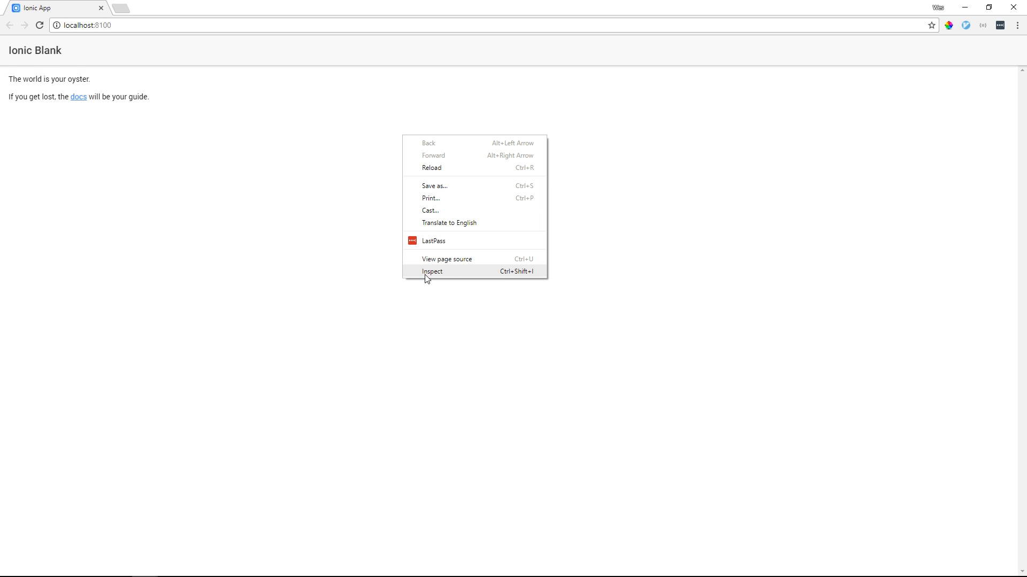
left_click(432, 271)
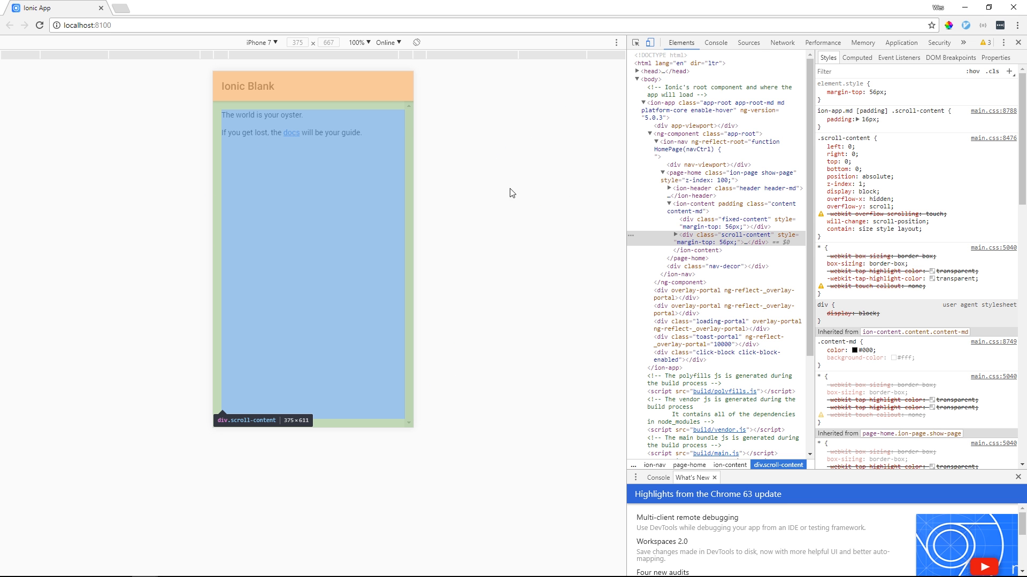
mouse_move(651, 41)
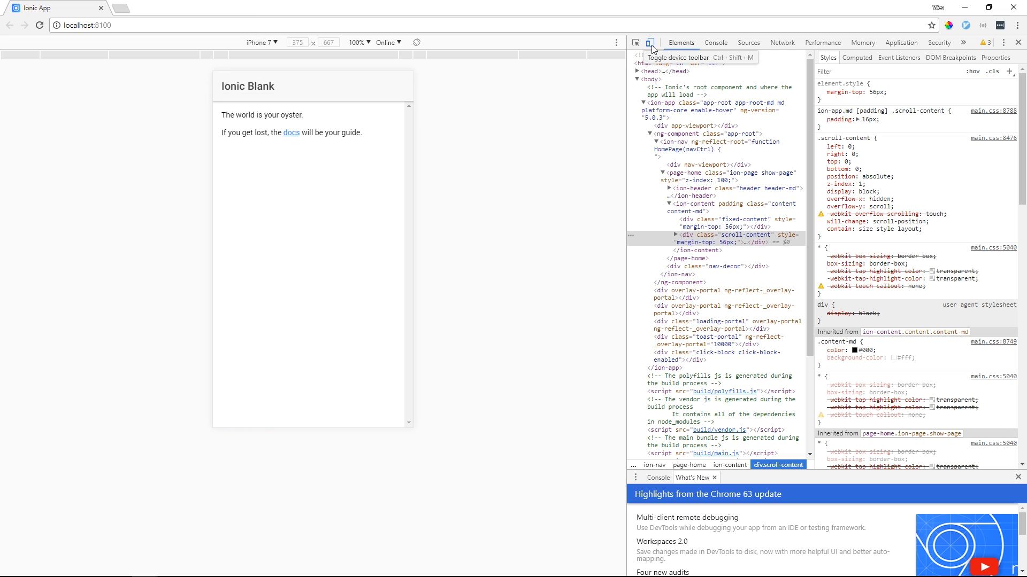
left_click(649, 42)
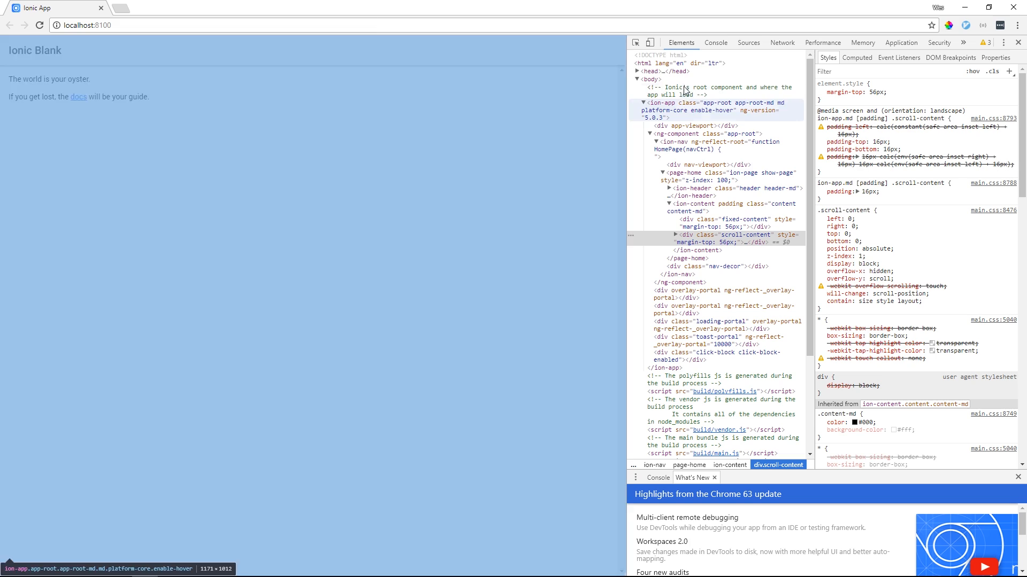
left_click(635, 42)
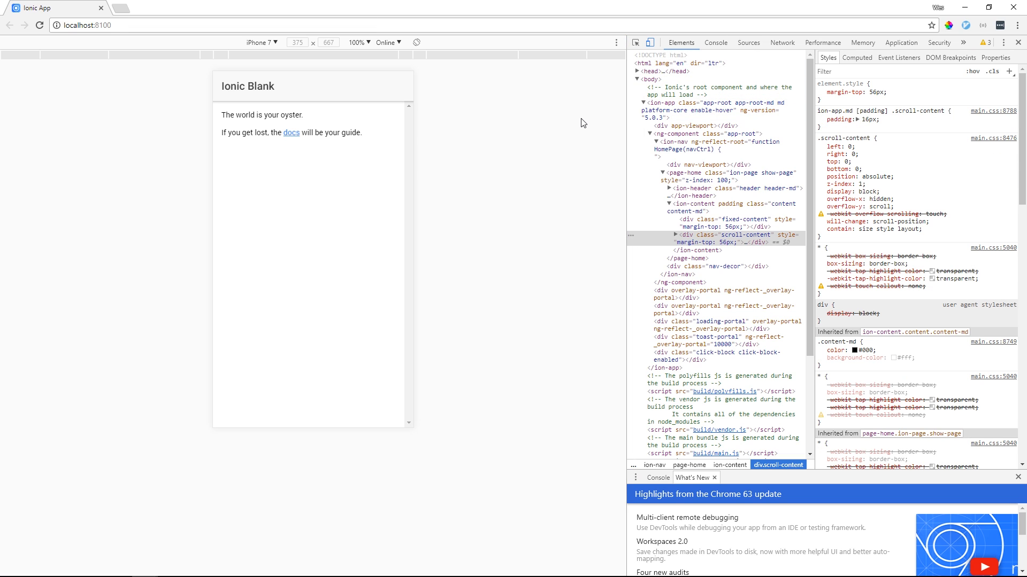
mouse_move(528, 195)
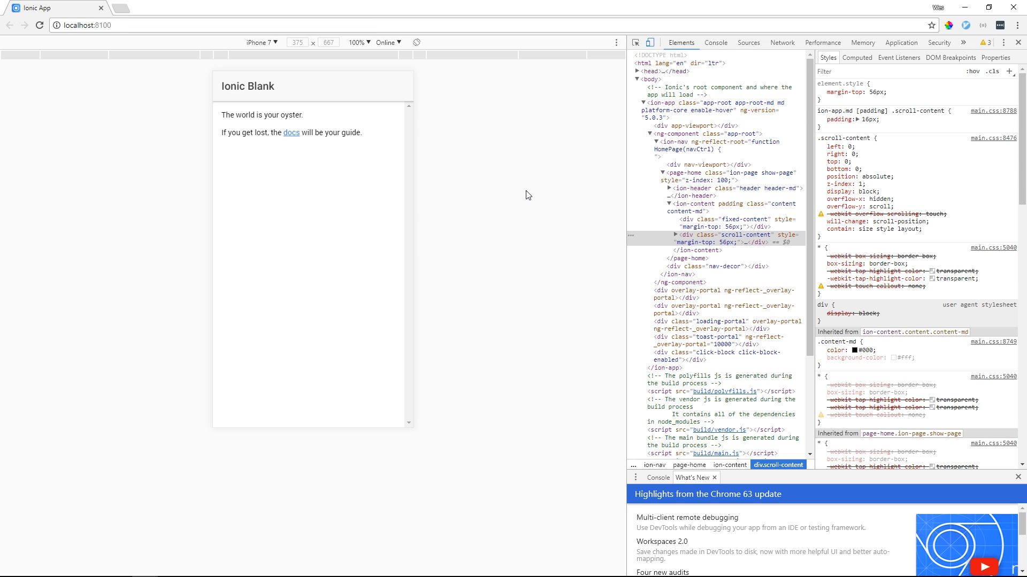
left_click(260, 41)
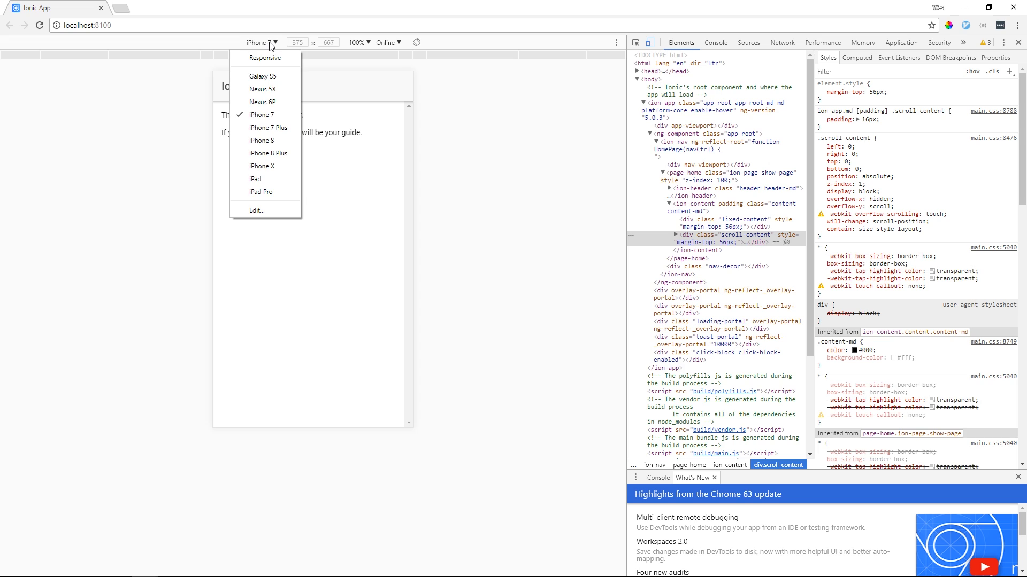
mouse_move(260, 192)
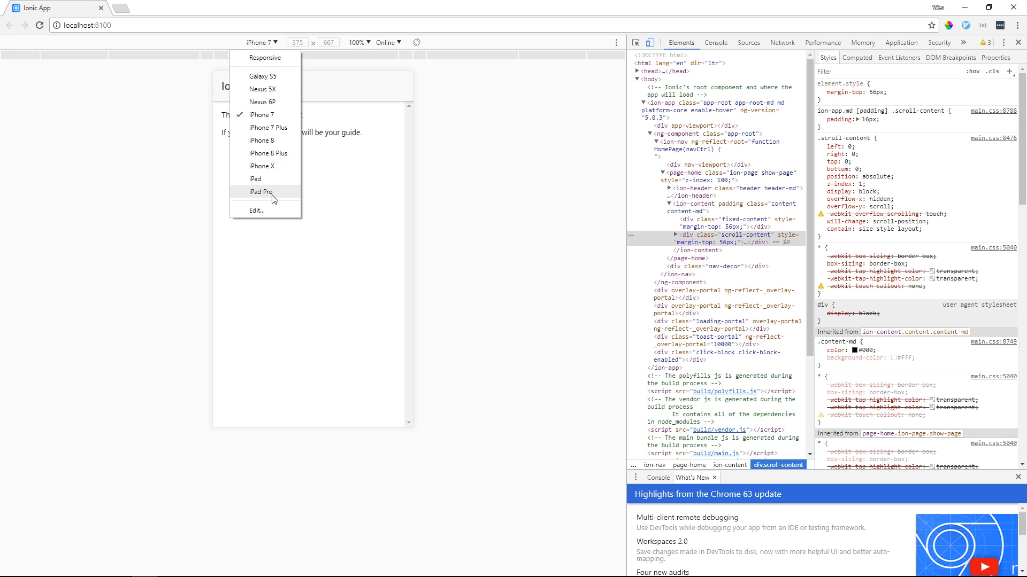
mouse_move(261, 140)
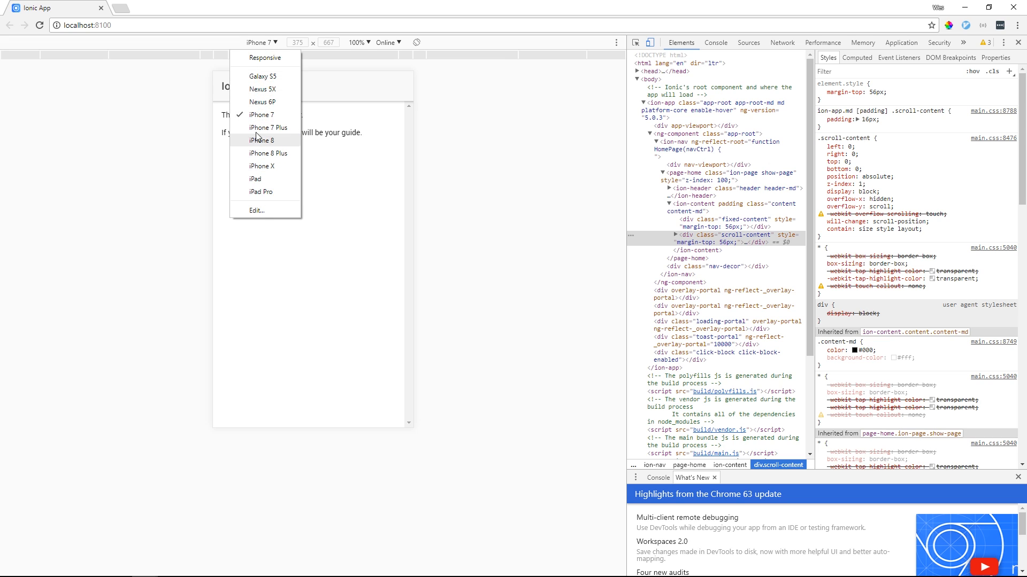
mouse_move(262, 89)
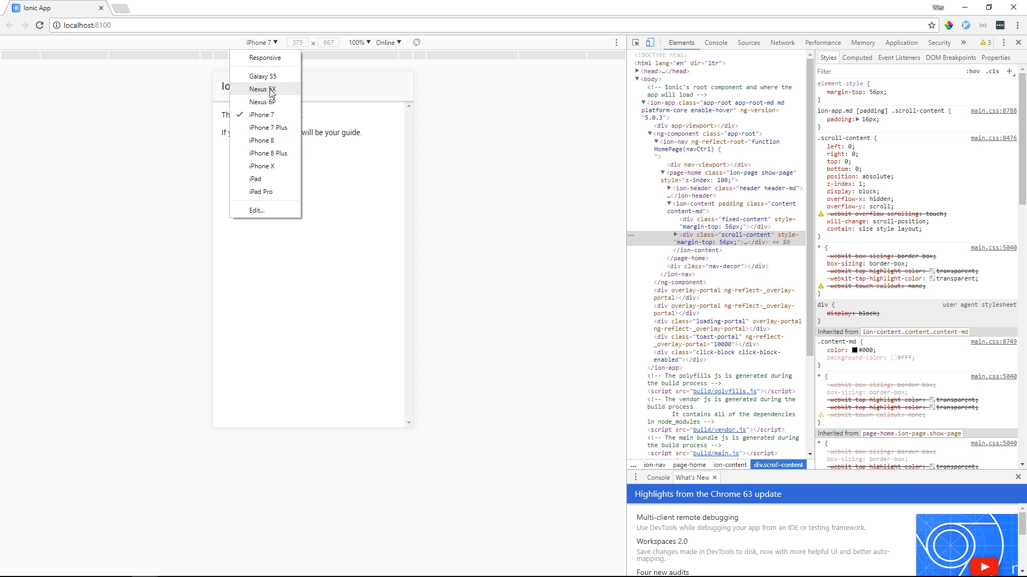
left_click(262, 89)
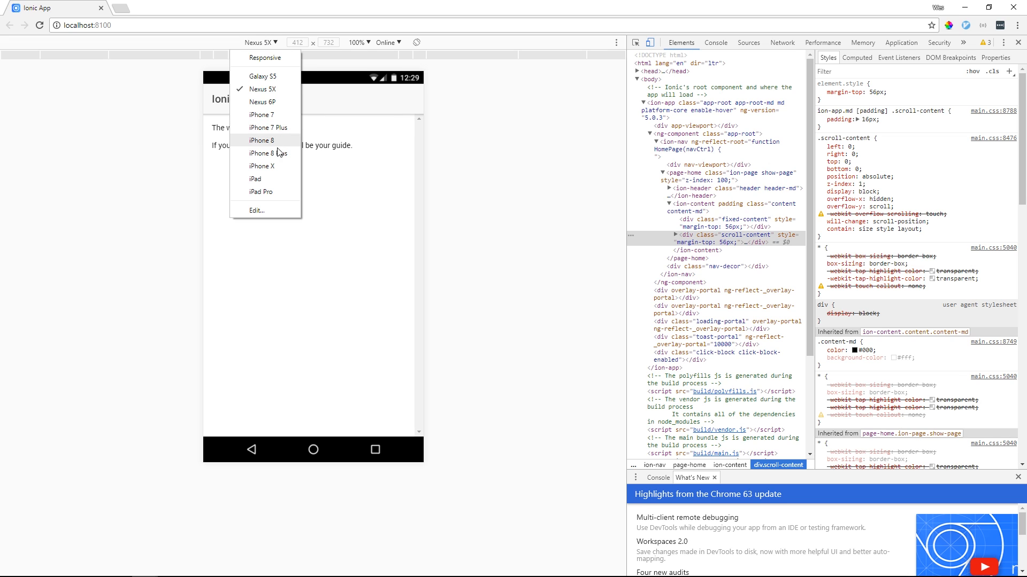
left_click(260, 140)
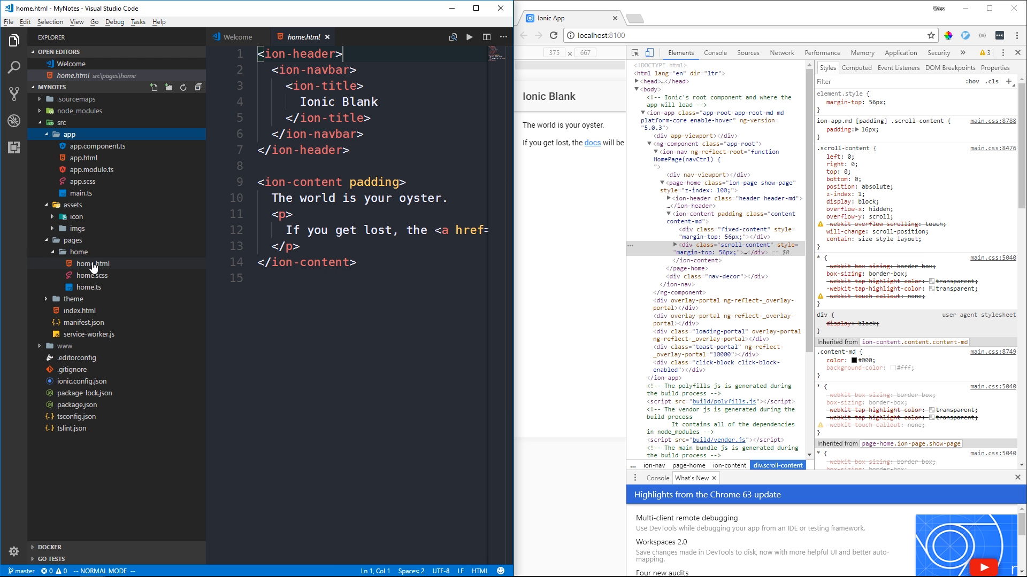
mouse_move(205, 298)
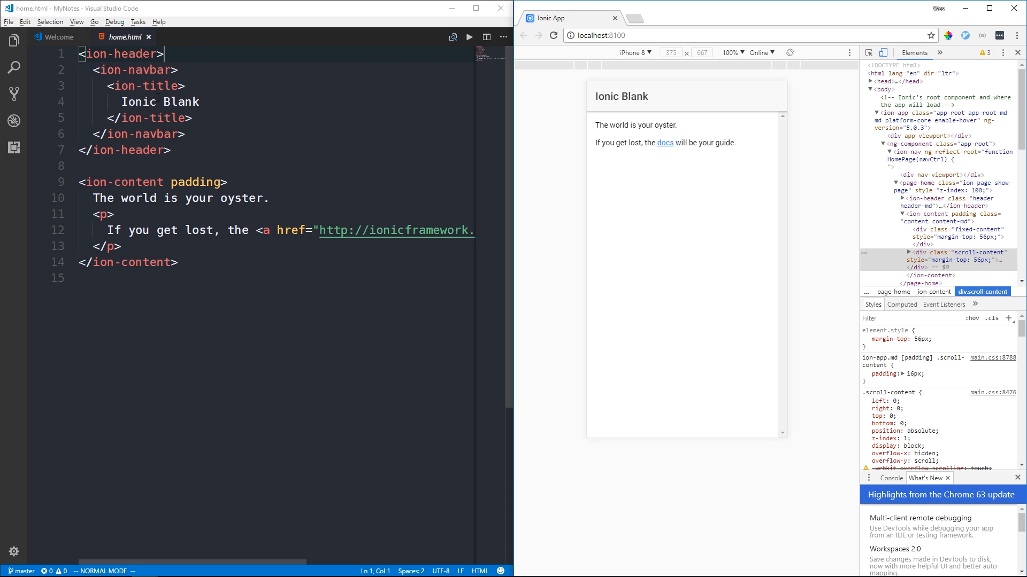
mouse_move(509, 111)
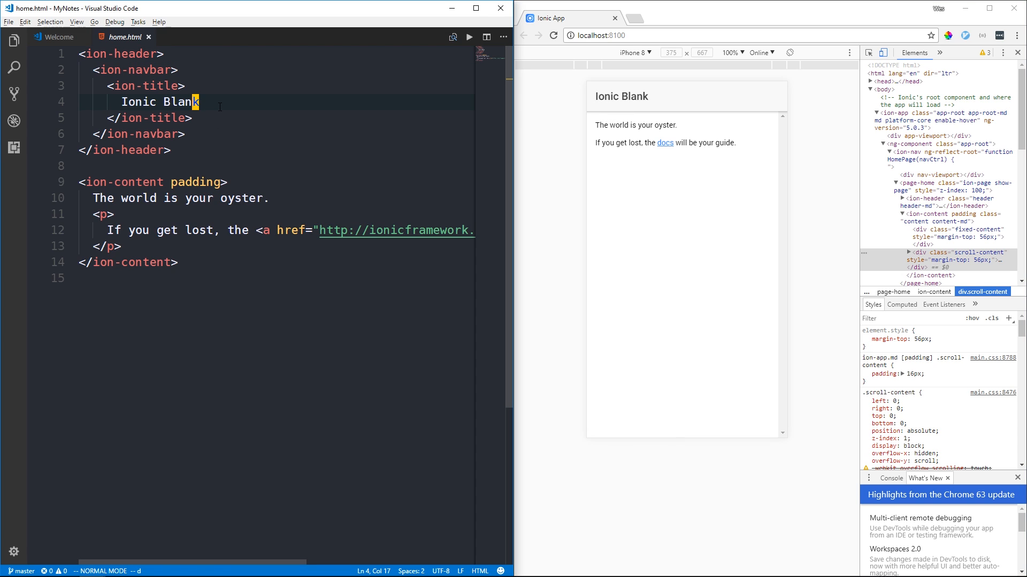
Retitle the home page 'My Notes', remove its placeholder content, and show the Explorer
type("My Notes")
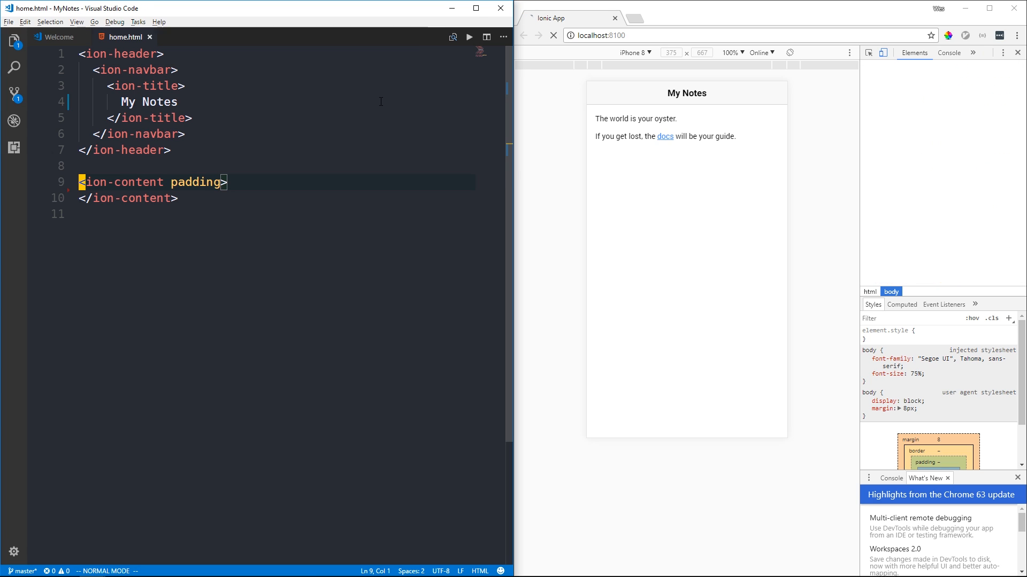
left_click(553, 35)
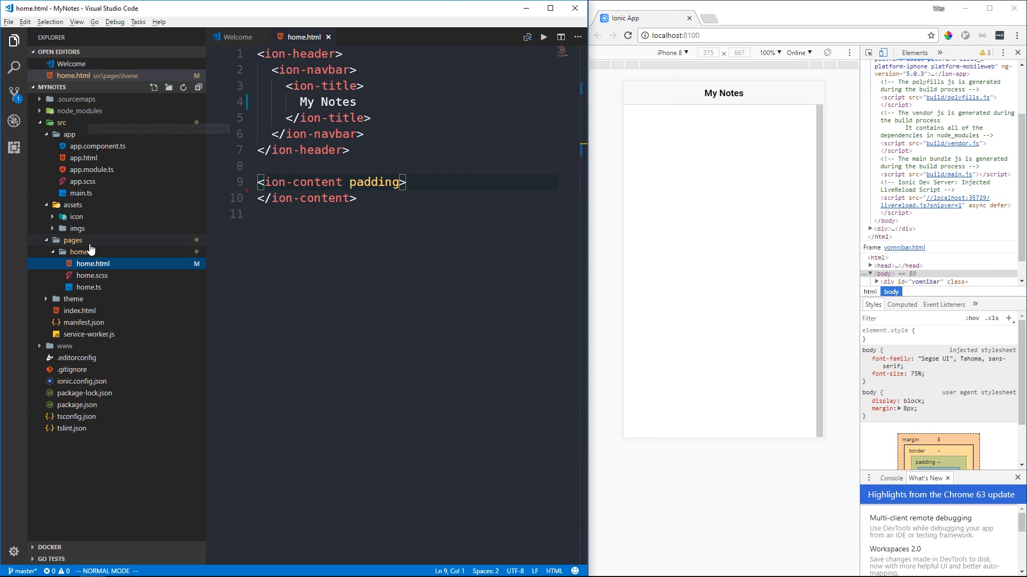
mouse_move(160, 277)
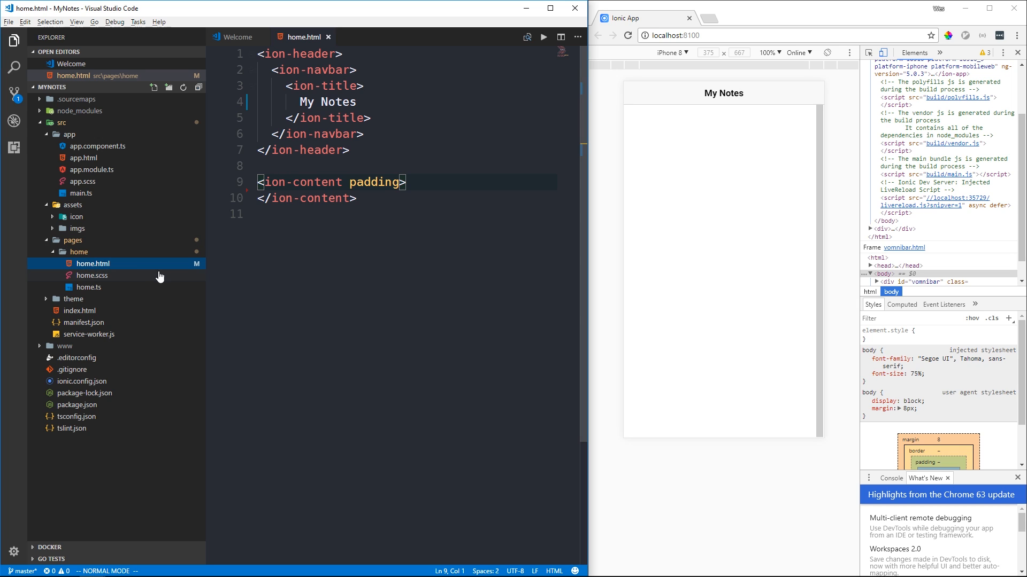
mouse_move(150, 268)
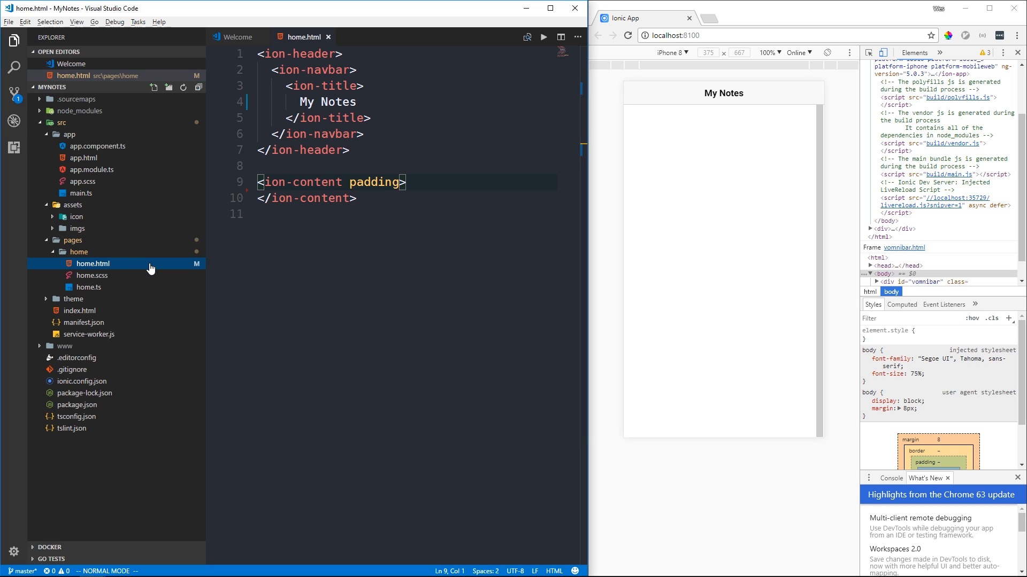
Collapse and re-expand pages/home, then open home.ts
left_click(78, 252)
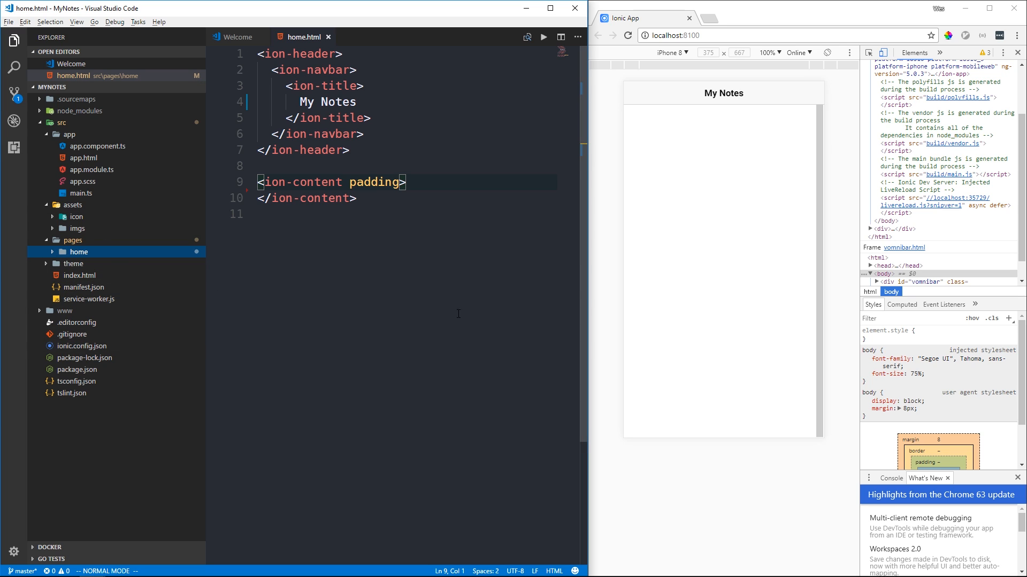
mouse_move(330, 291)
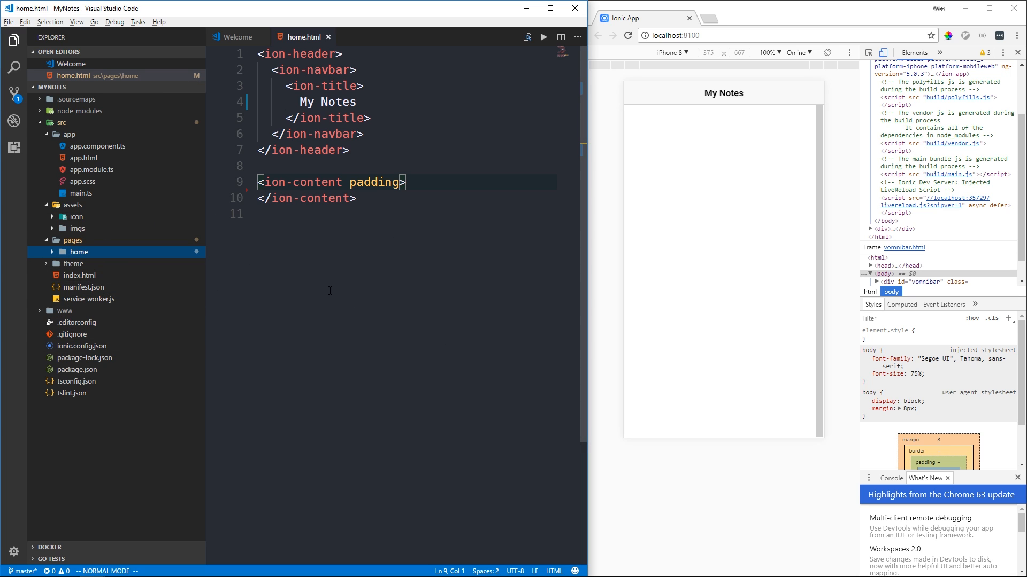
mouse_move(80, 246)
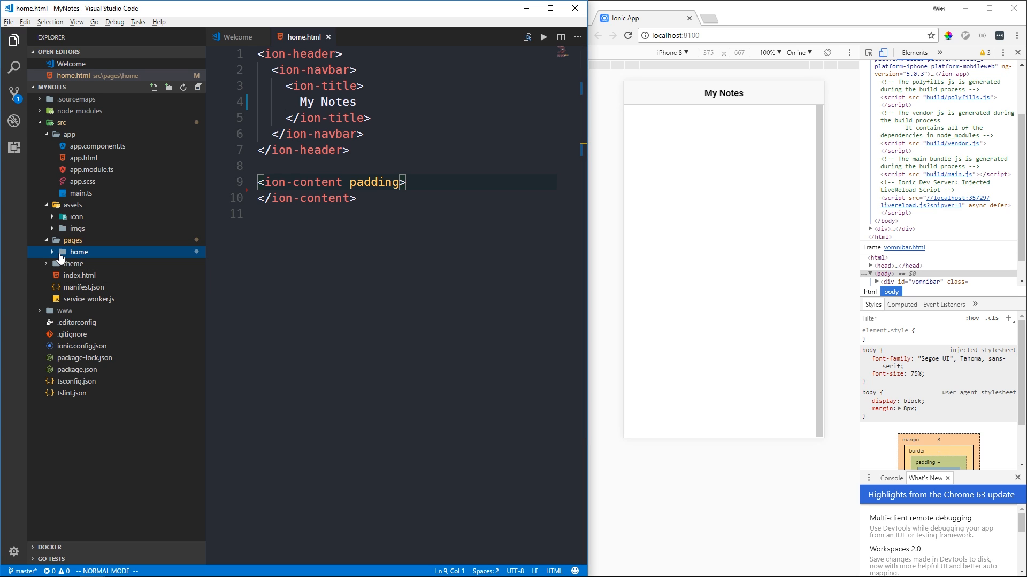
left_click(78, 251)
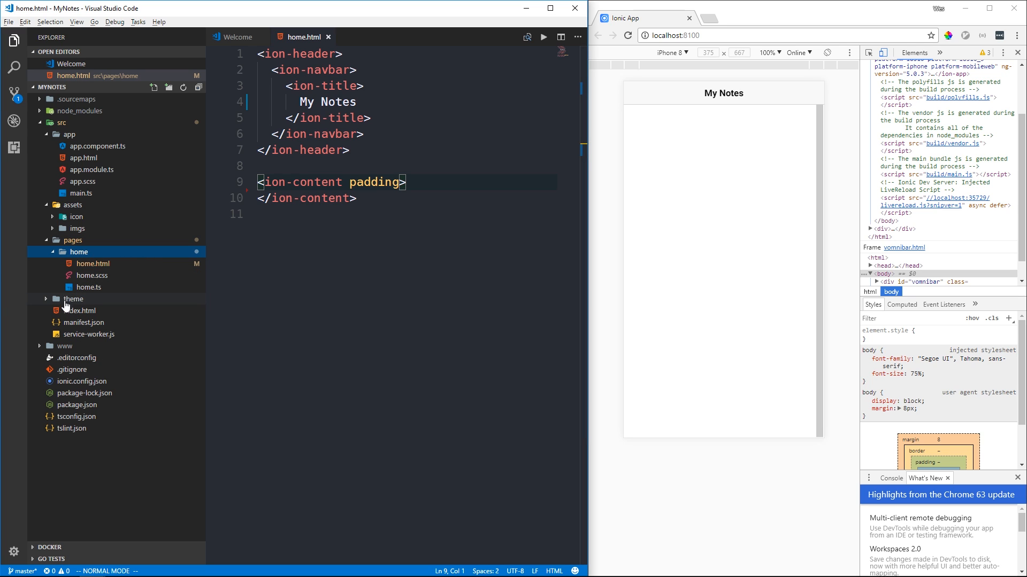
left_click(90, 287)
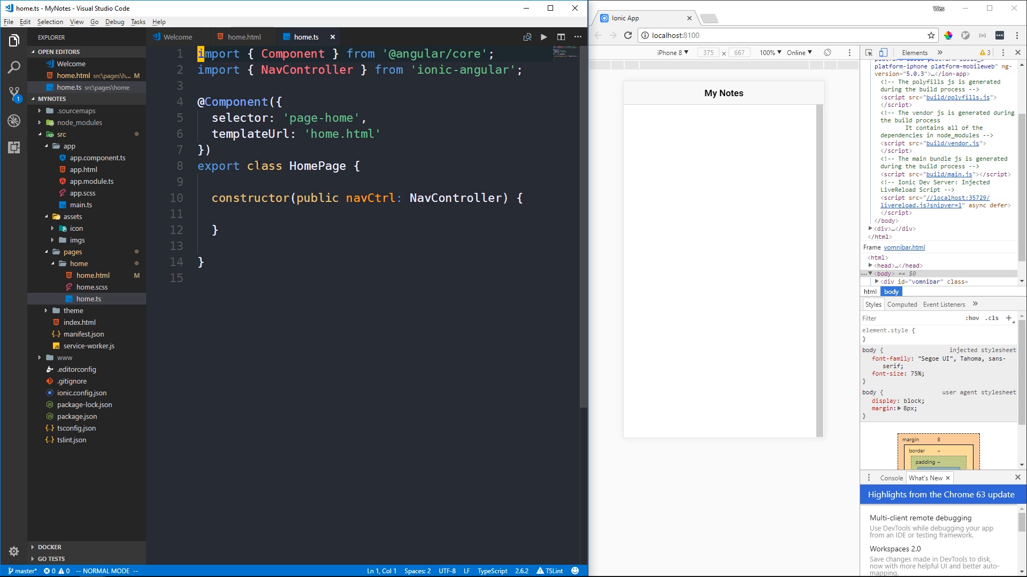
mouse_move(370, 199)
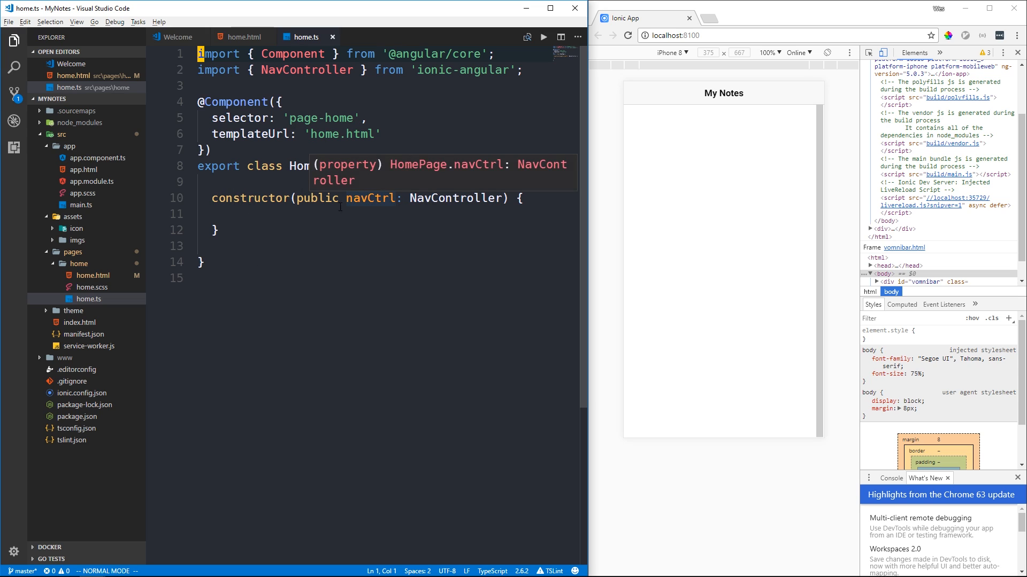
mouse_move(294, 277)
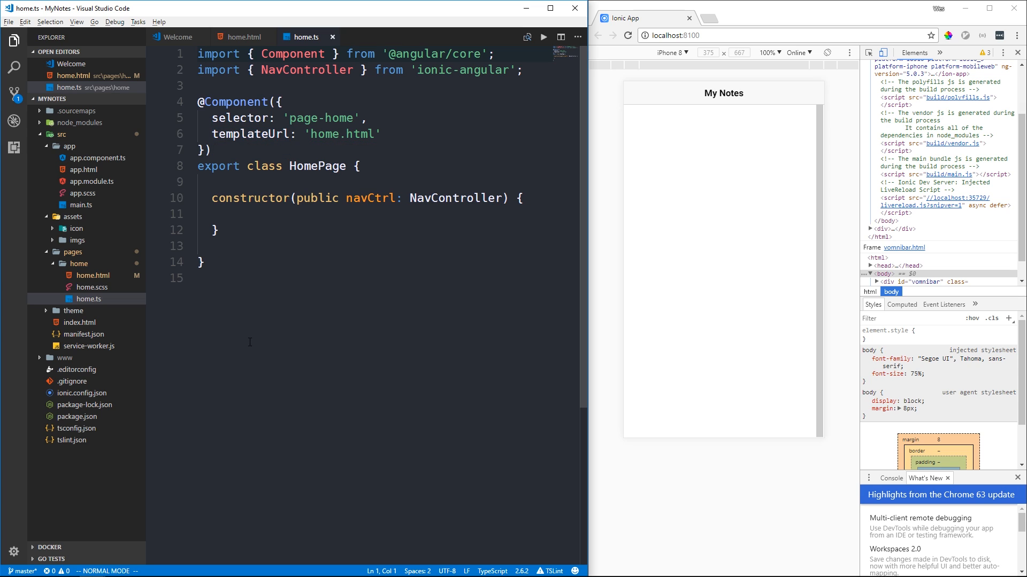
mouse_move(271, 275)
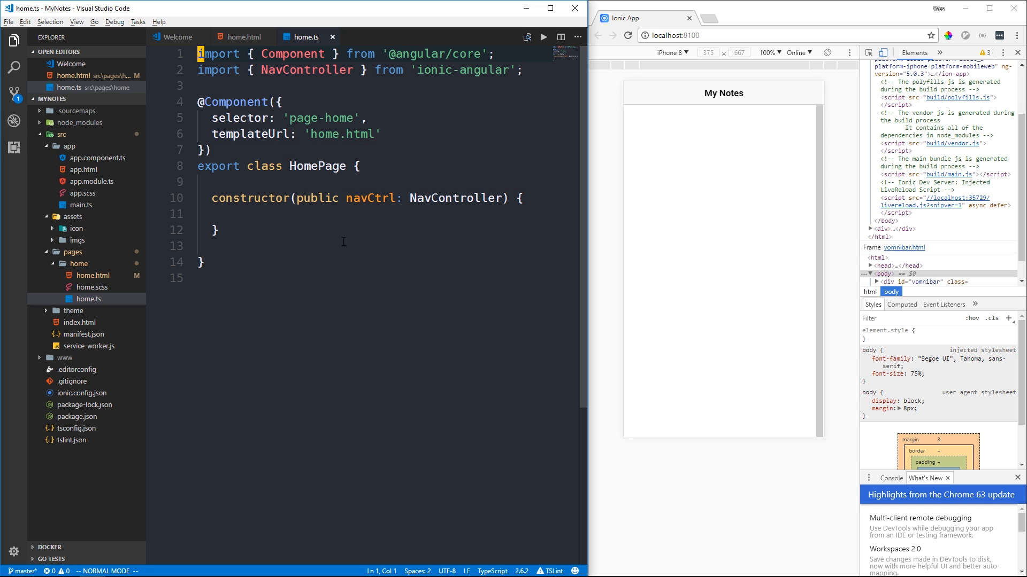
mouse_move(108, 308)
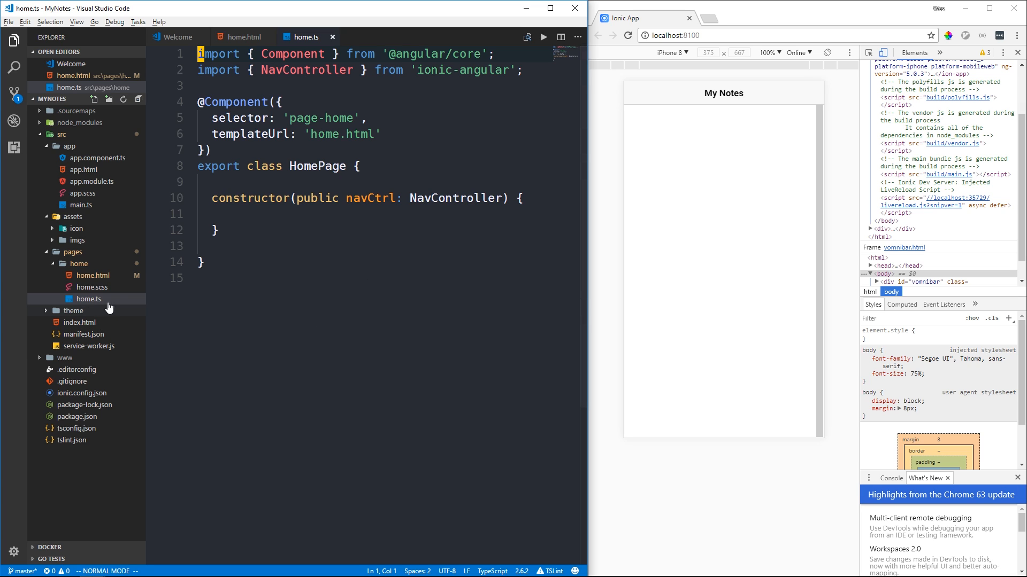
Open home.scss with its empty page-home rule, then switch back to home.ts
left_click(89, 299)
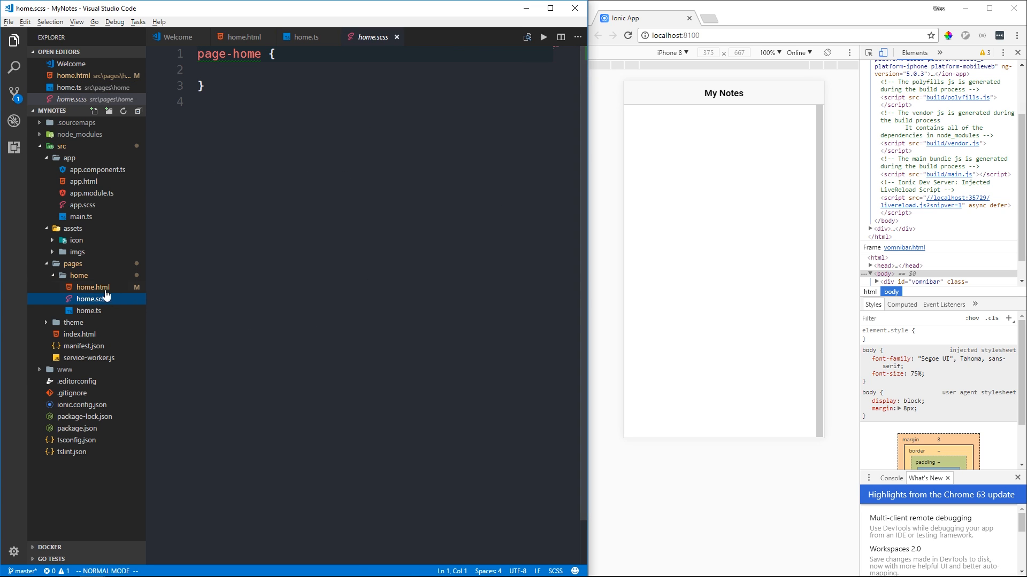
mouse_move(95, 309)
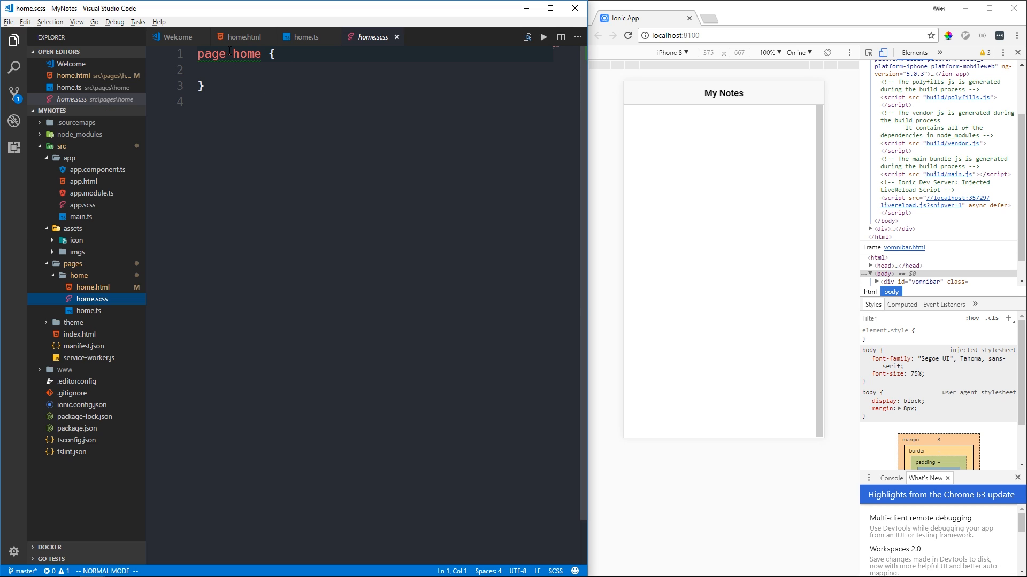
mouse_move(252, 79)
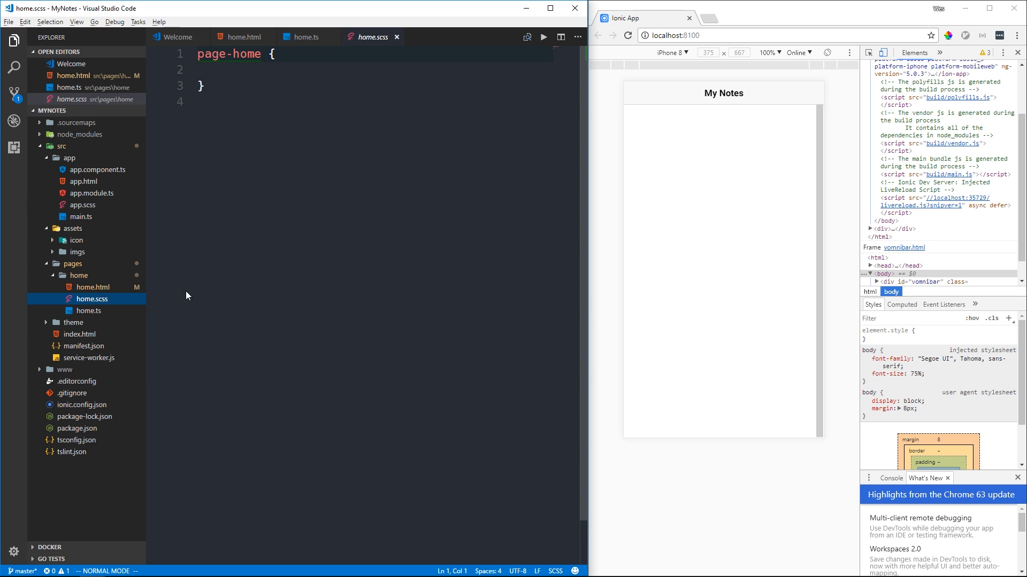
left_click(88, 310)
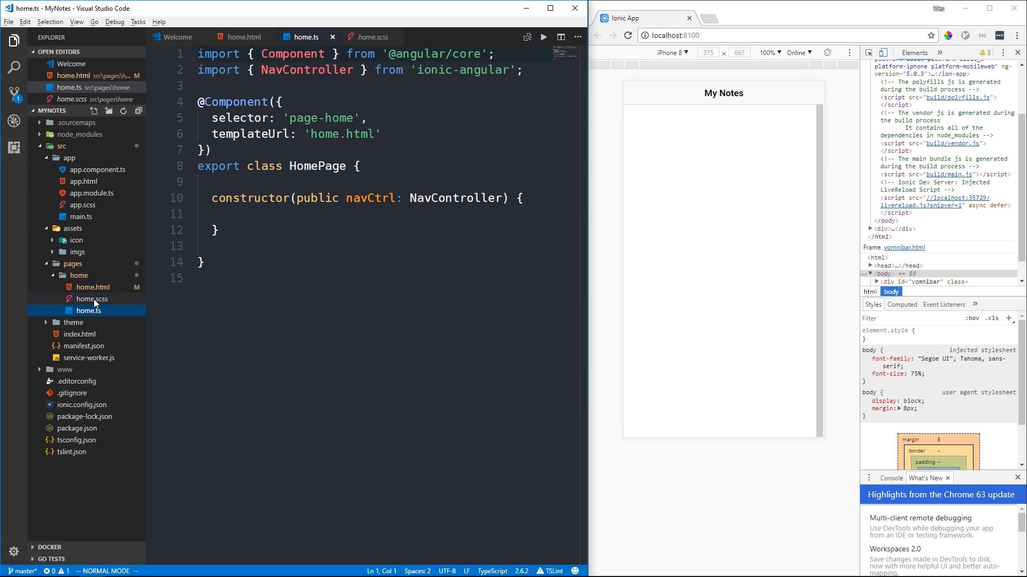
Open src/app/app.module.ts, which lists HomePage in declarations and entry components
left_click(93, 298)
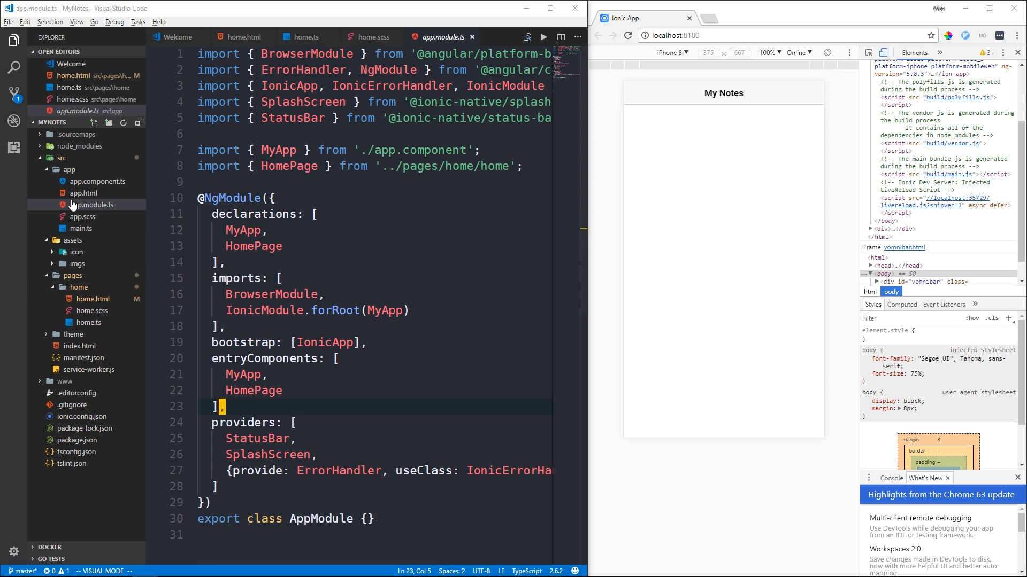
View app.html, then open app.component.ts, which sets HomePage as rootPage
left_click(83, 192)
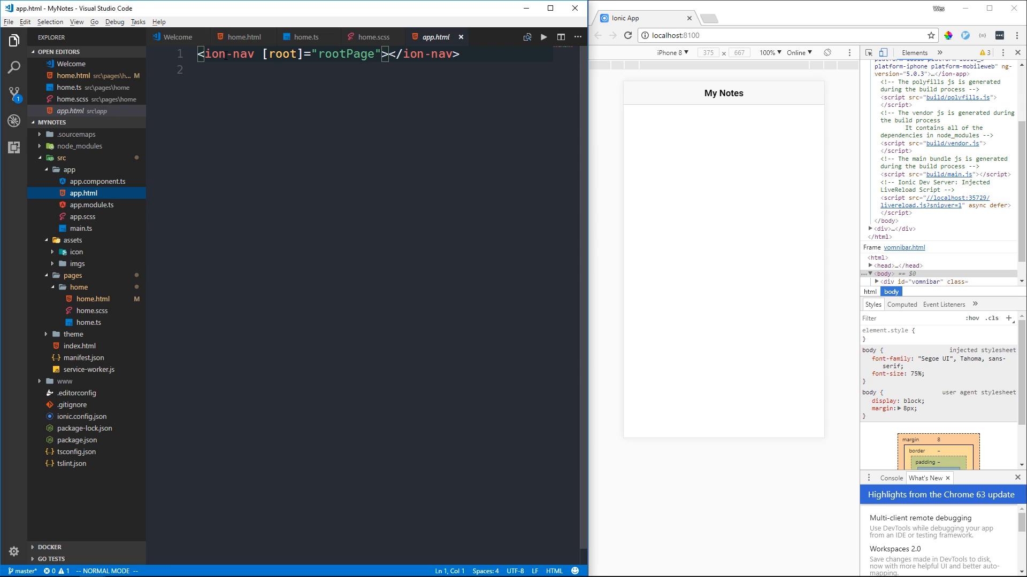
mouse_move(393, 70)
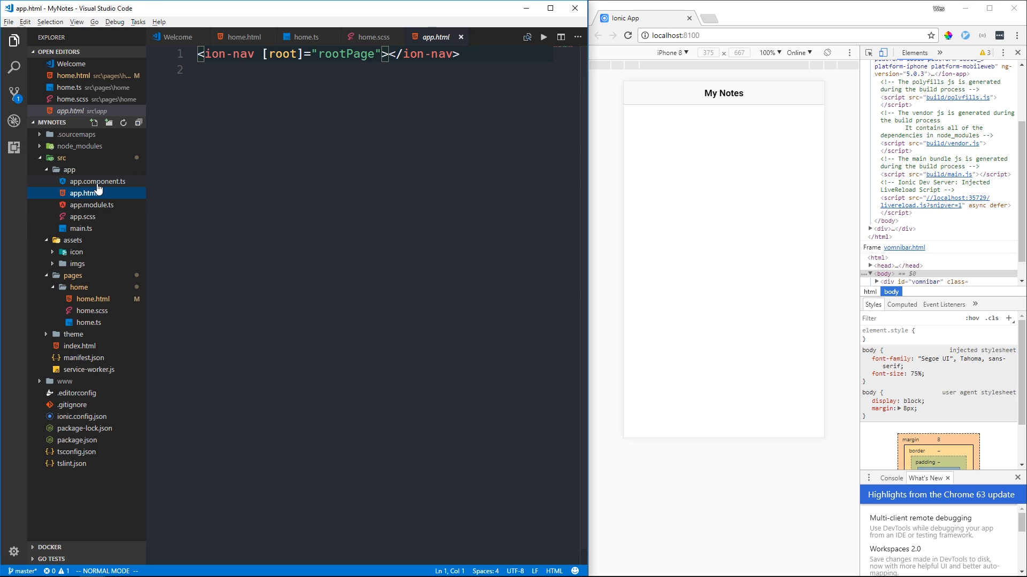
left_click(96, 181)
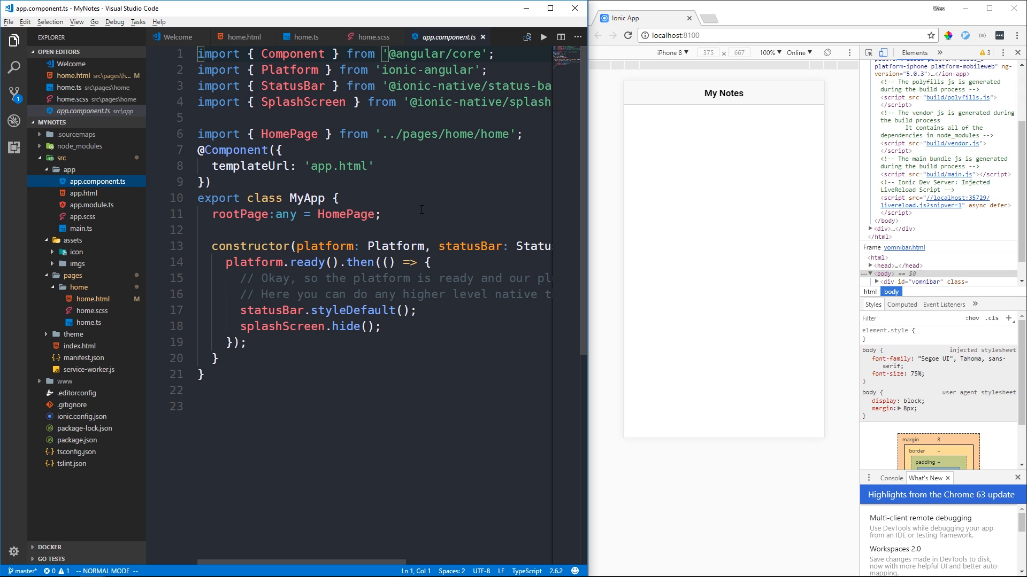
mouse_move(466, 218)
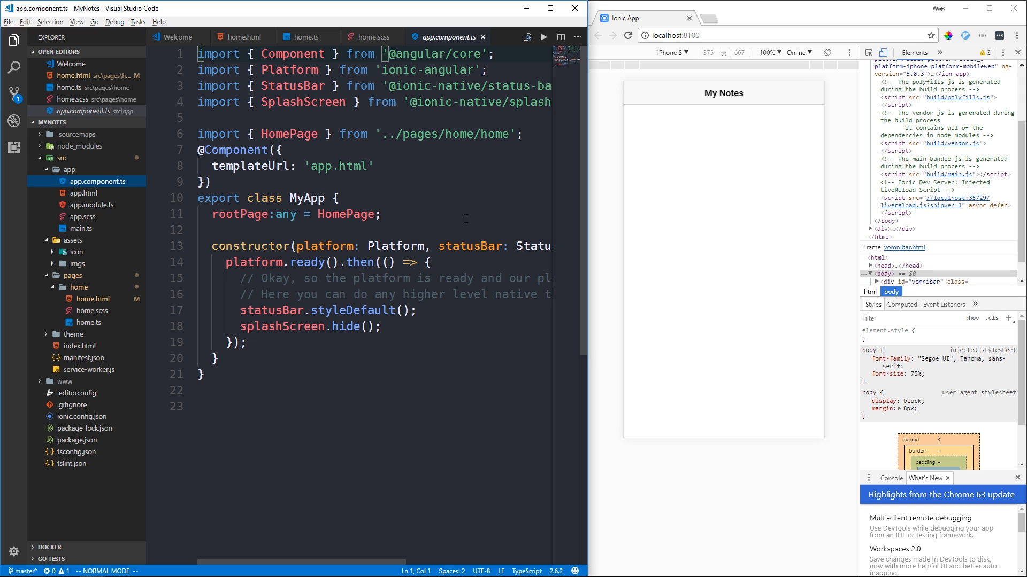
mouse_move(466, 218)
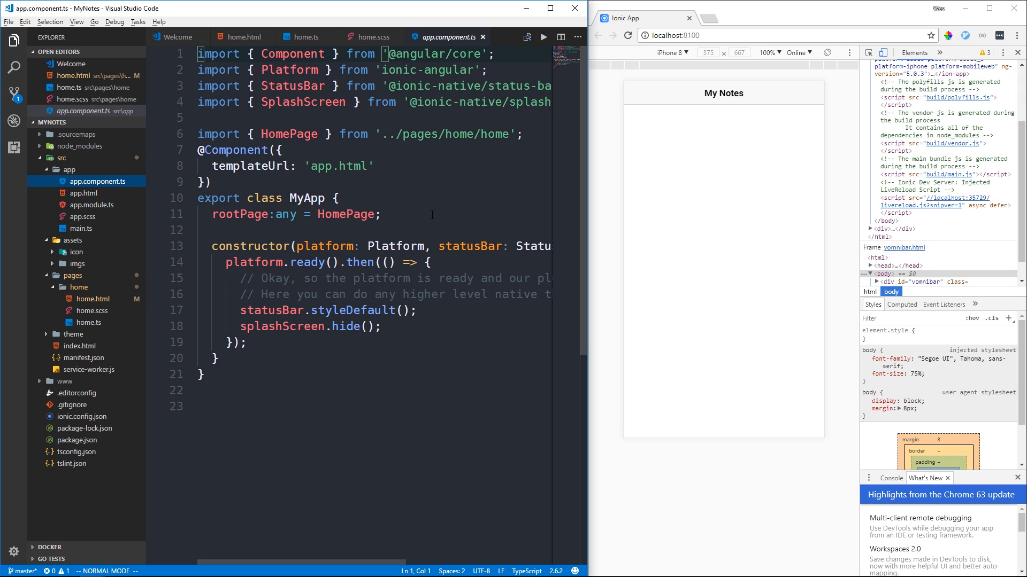
mouse_move(452, 155)
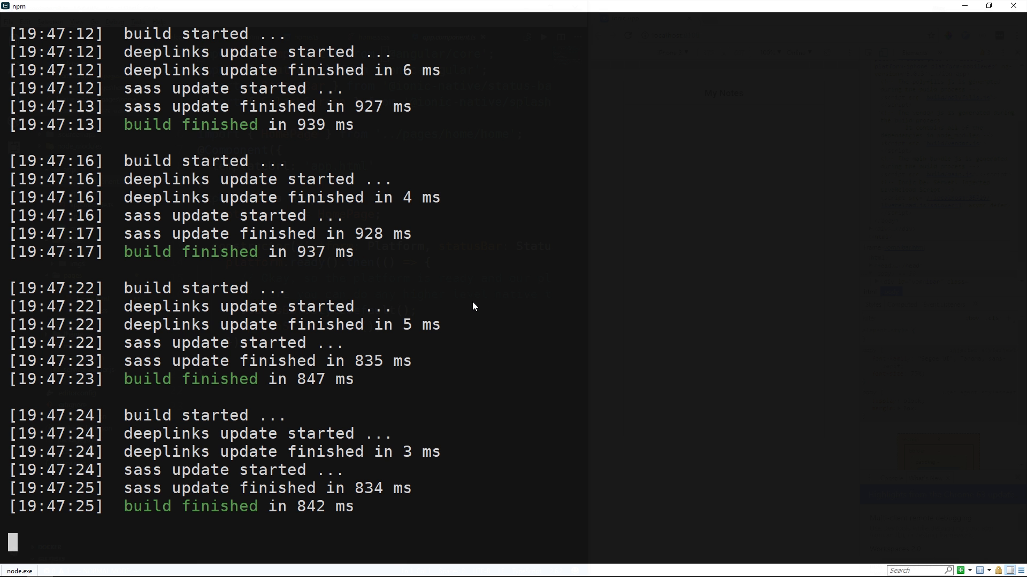
mouse_move(420, 261)
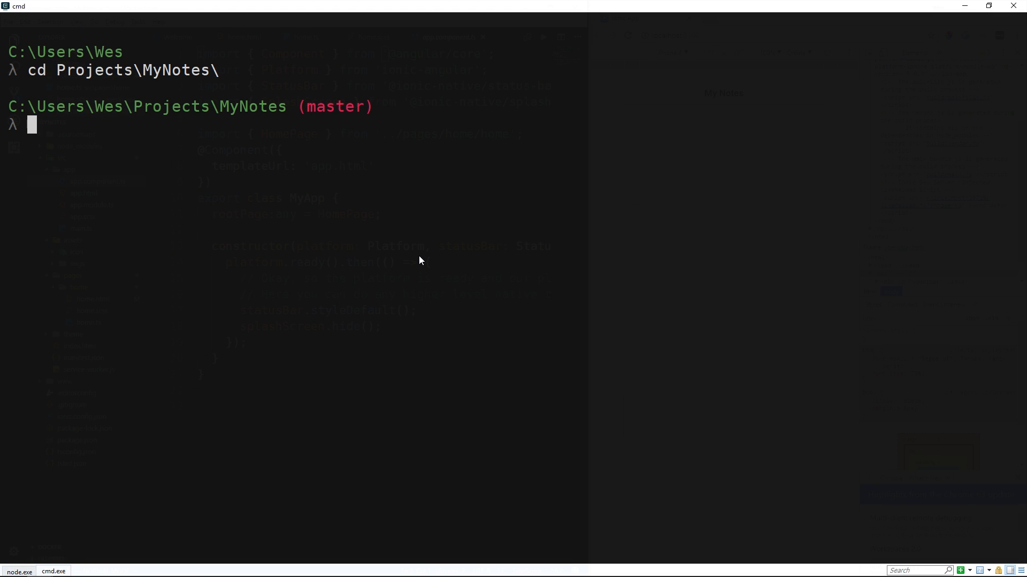
Run 'ionic generate page add-note' in Cmder to create the add-note page
type("ioni")
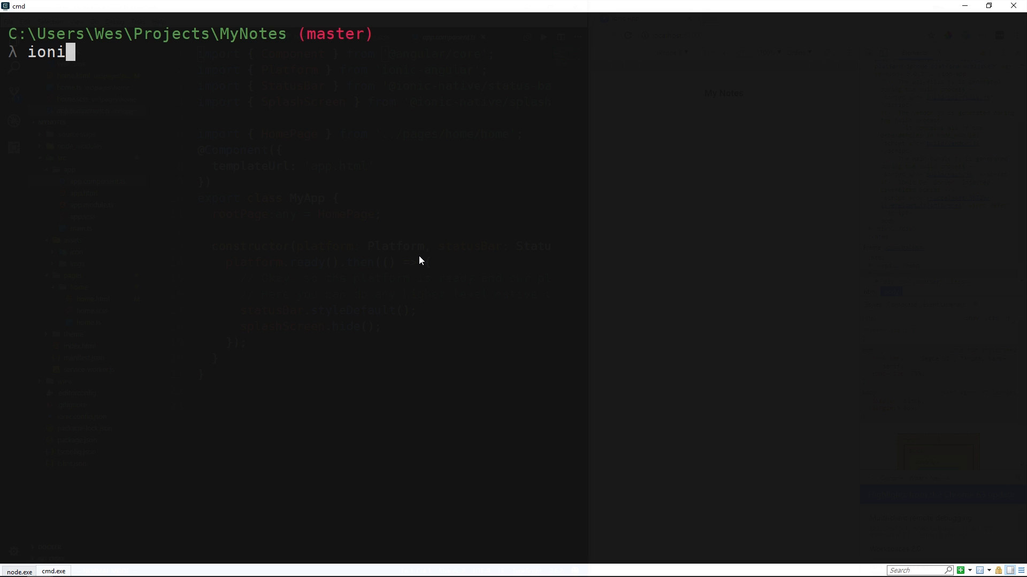
type("c generate page")
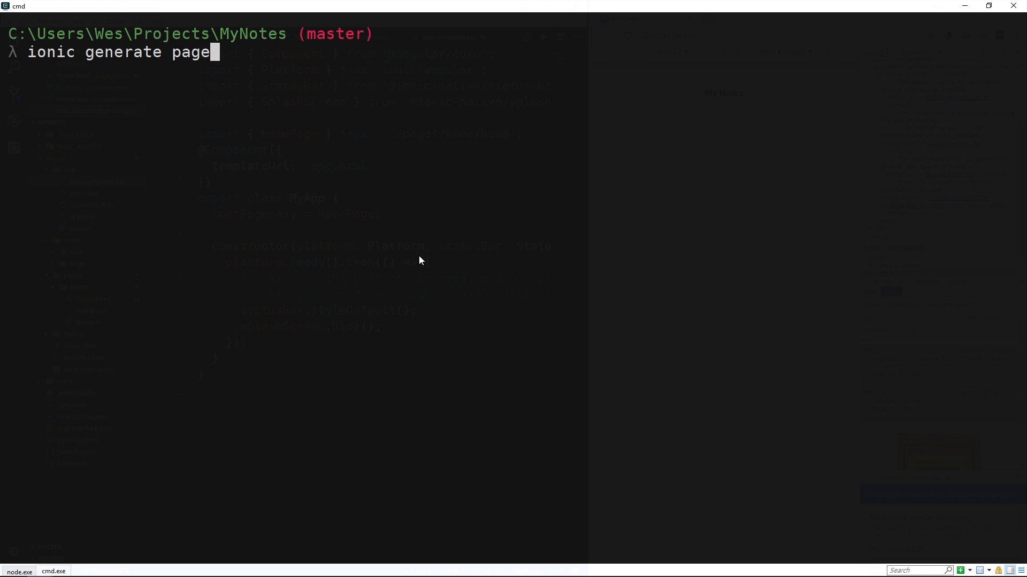
type("add-note")
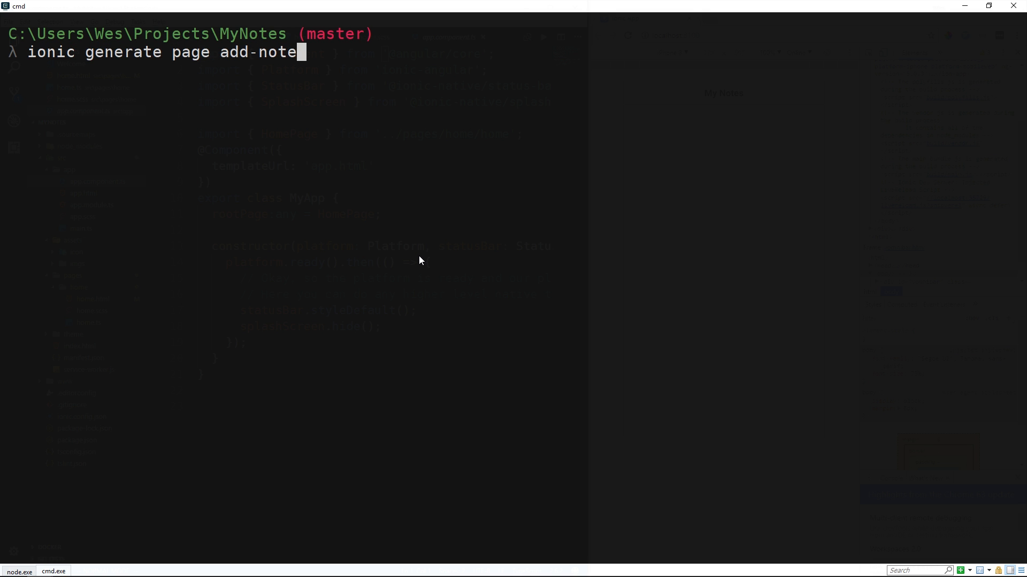
key("Return")
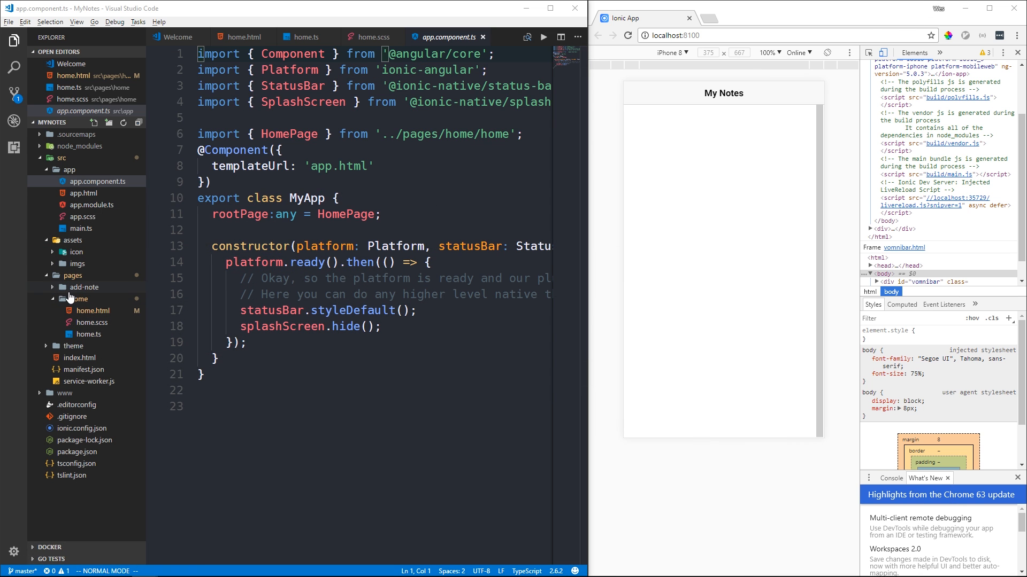
Retitle add-note.html to 'Add Note', remove the comment, add body text 'Add note page', and save
left_click(84, 286)
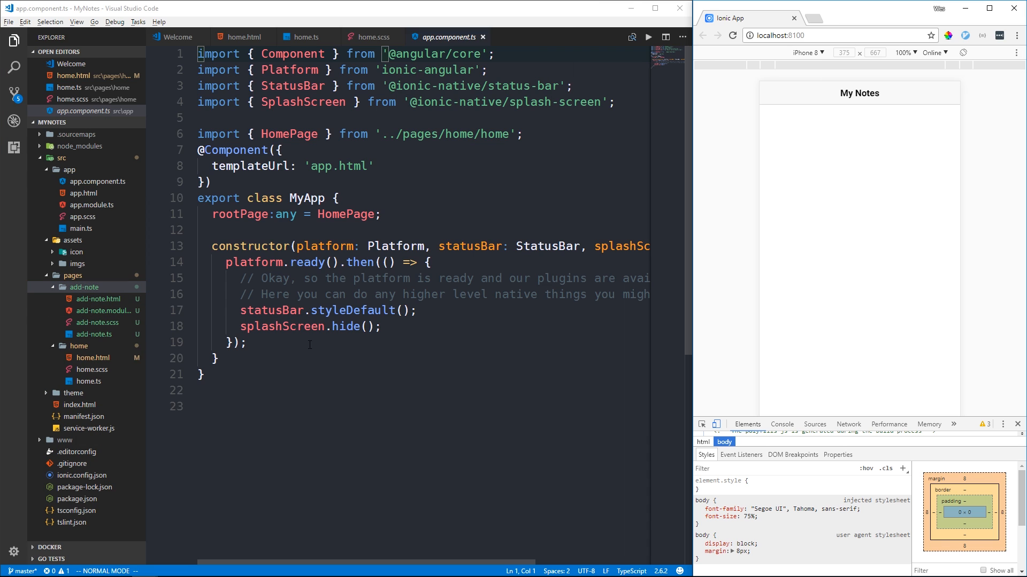
left_click(98, 300)
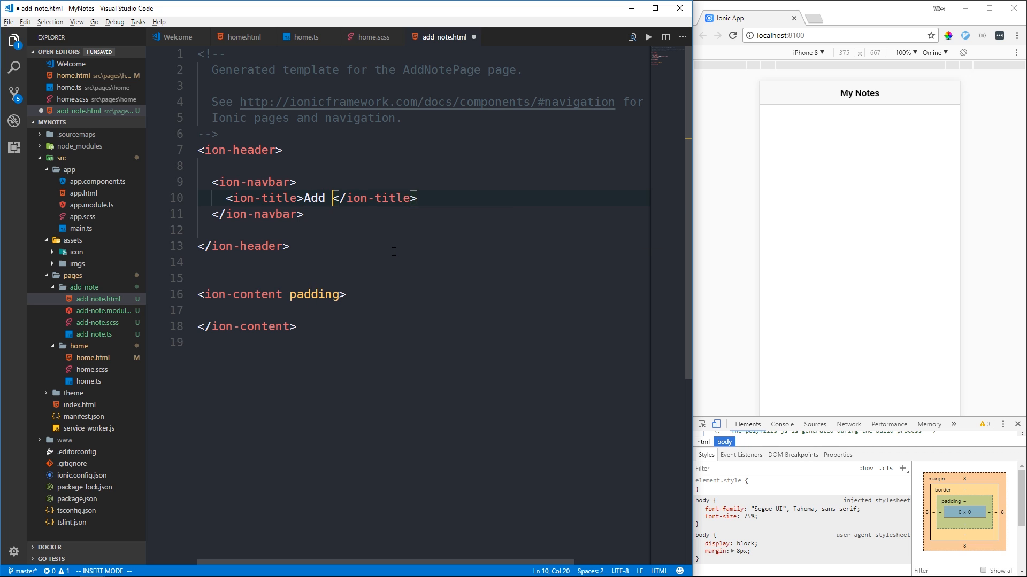
type("Note")
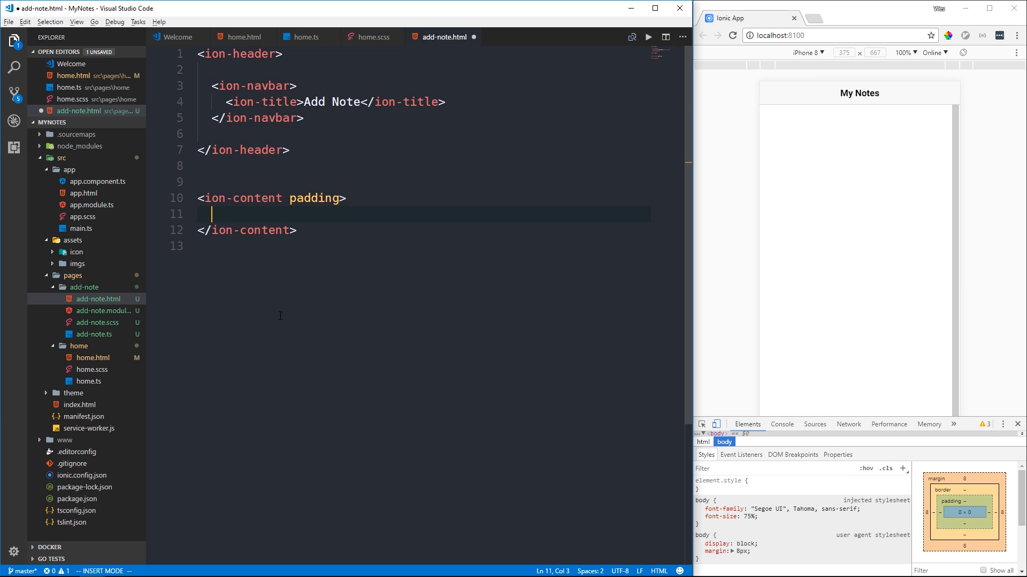
type("Add note page")
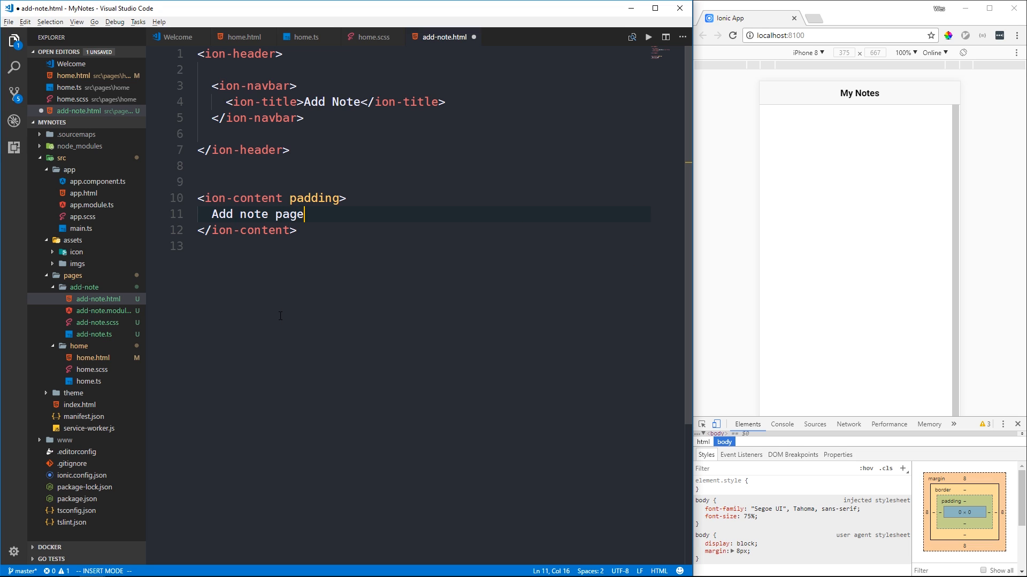
key("Escape")
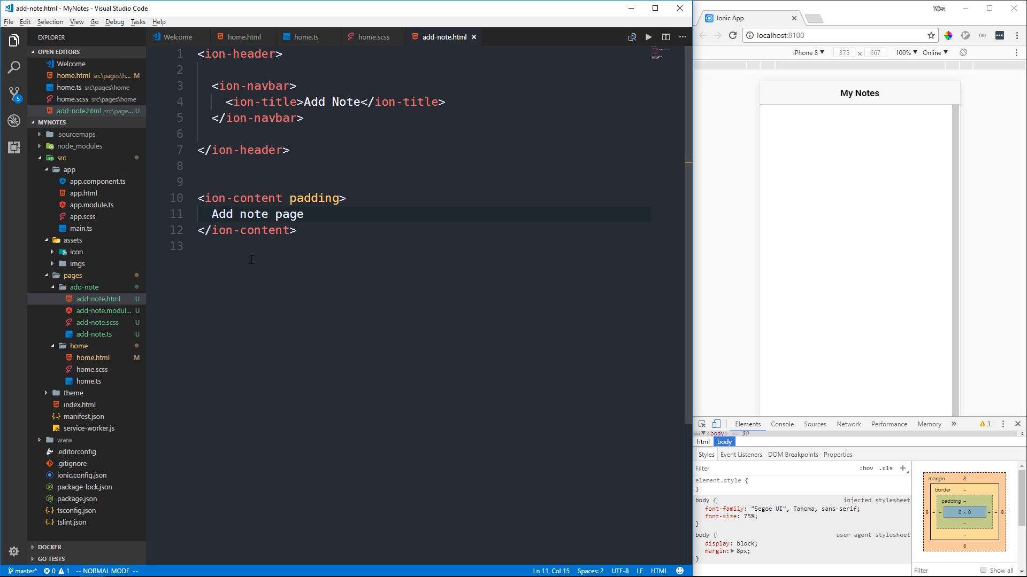
mouse_move(308, 247)
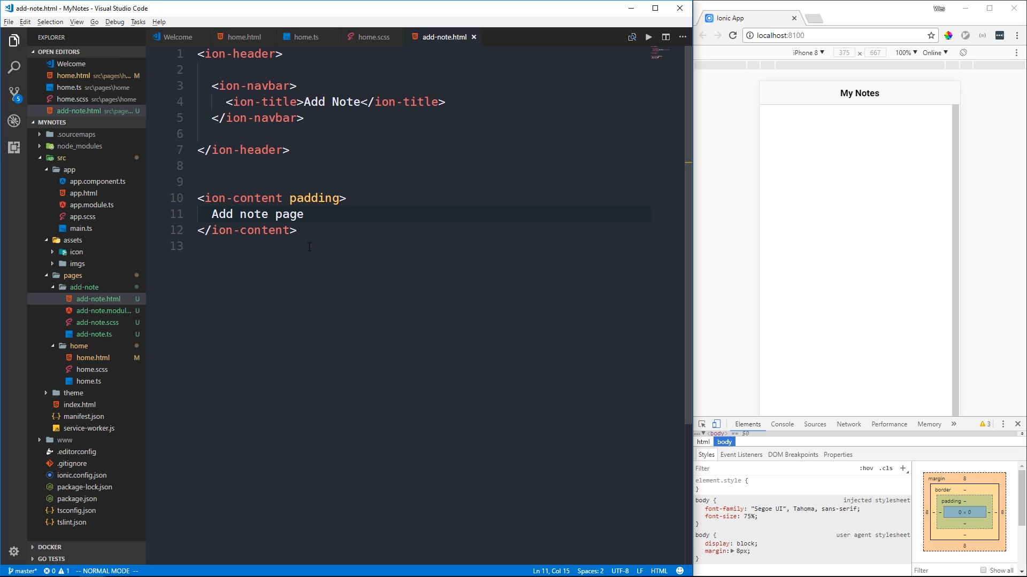
mouse_move(406, 305)
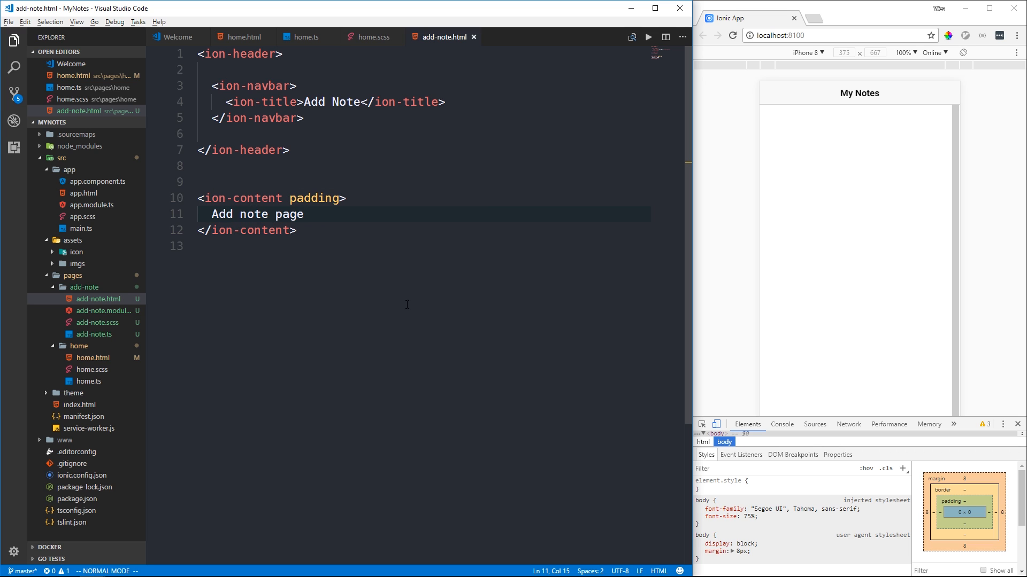
mouse_move(373, 242)
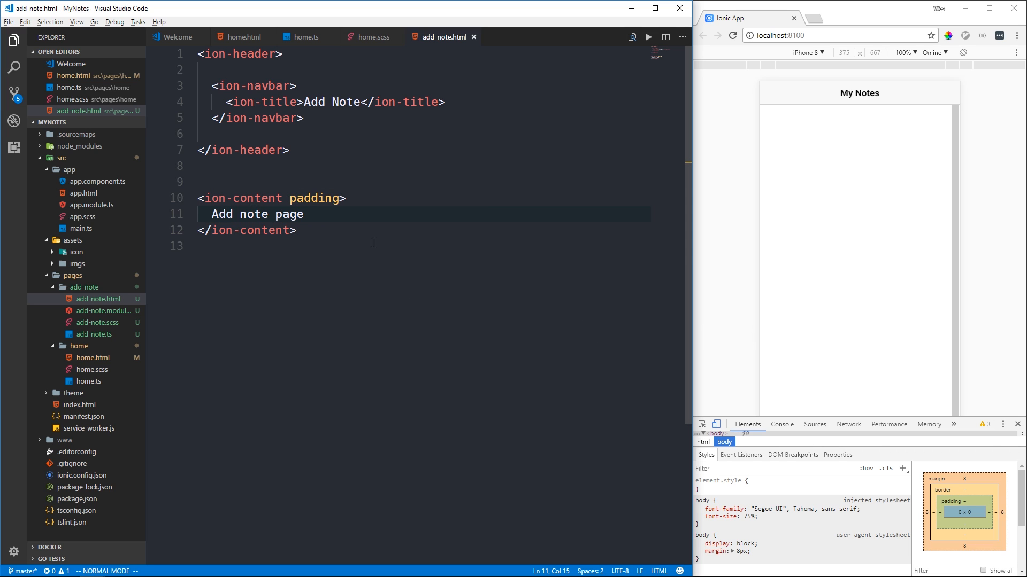
mouse_move(321, 241)
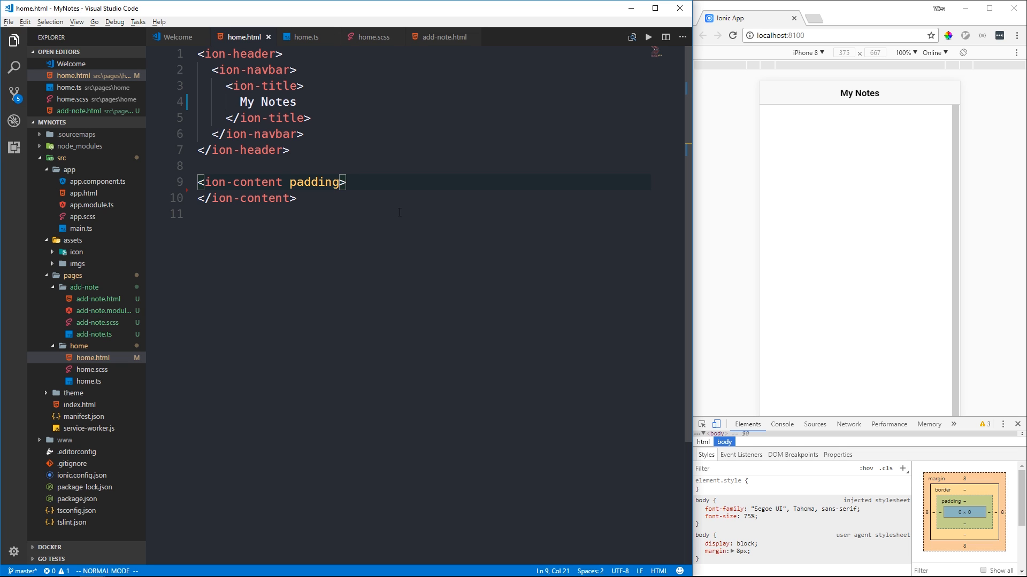
Add an 'Add Note' ion-button calling addNote() on click to home.html
type("<button ion-button>Add Note</button>")
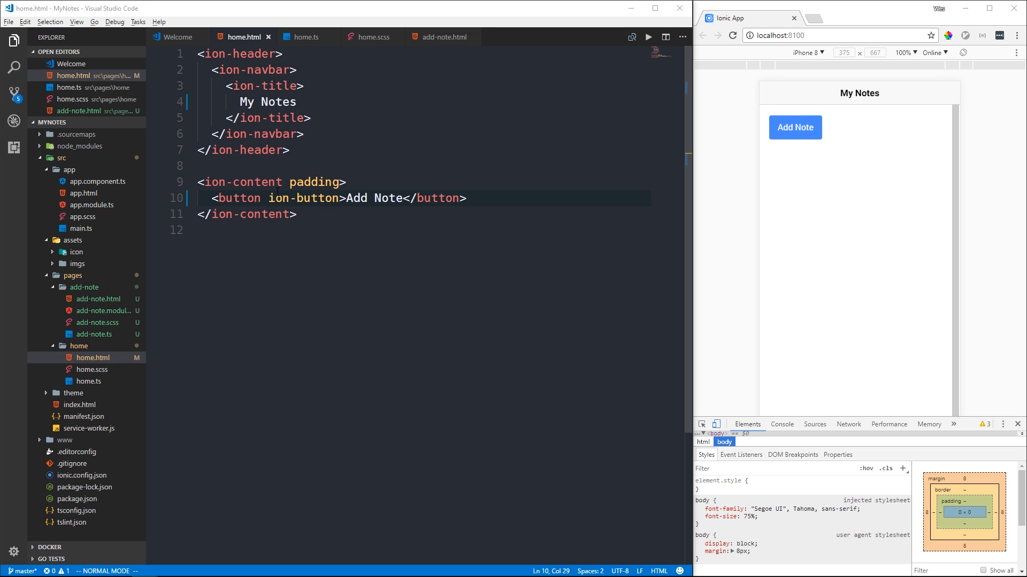
mouse_move(825, 136)
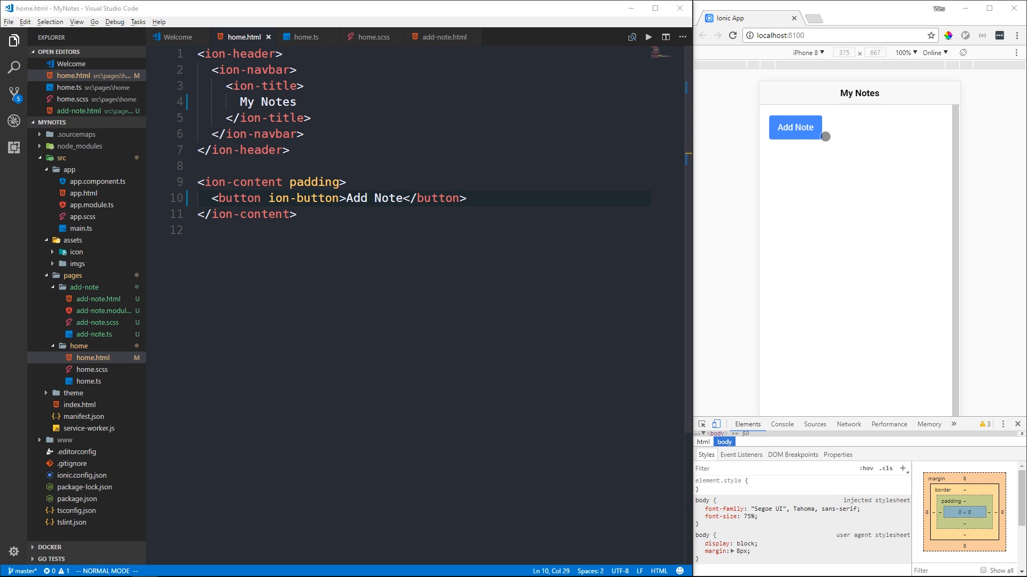
mouse_move(552, 239)
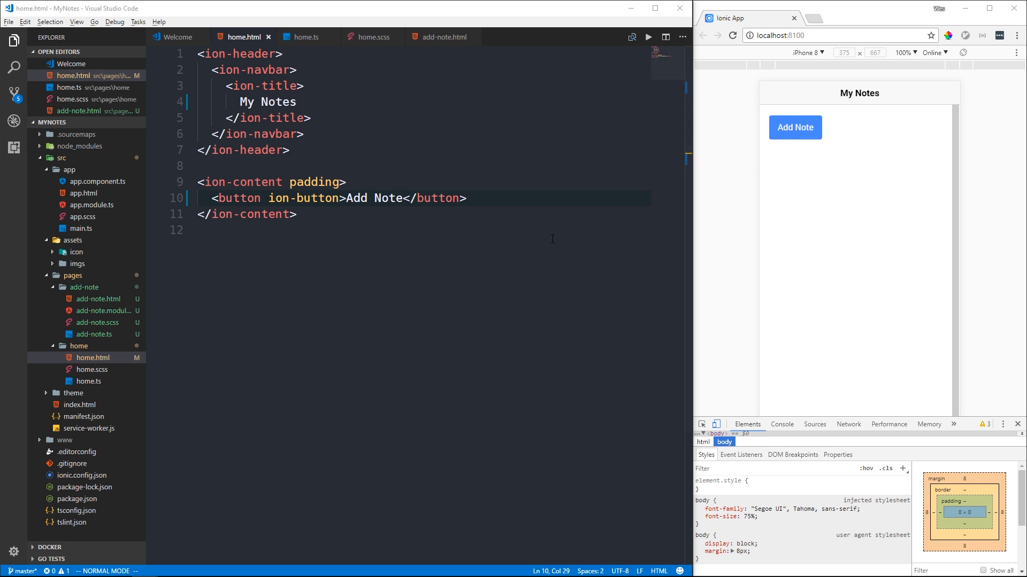
type("()")
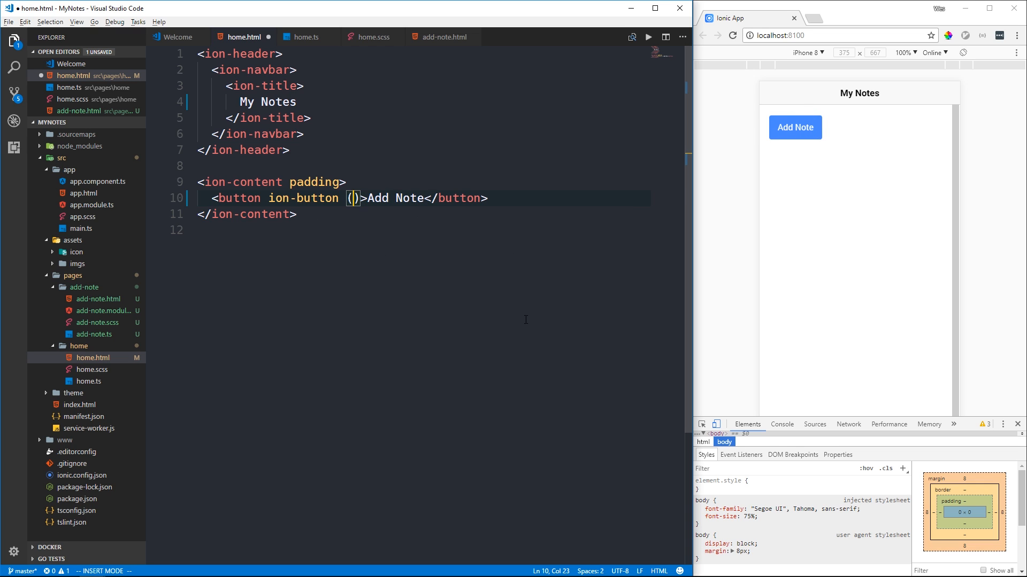
type("click)=\"addNote()")
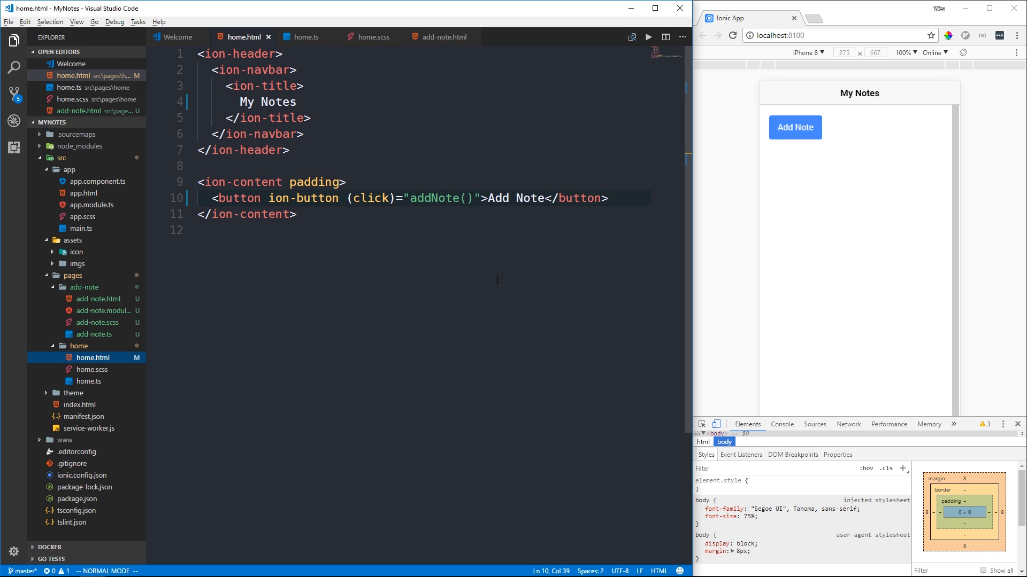
left_click(303, 37)
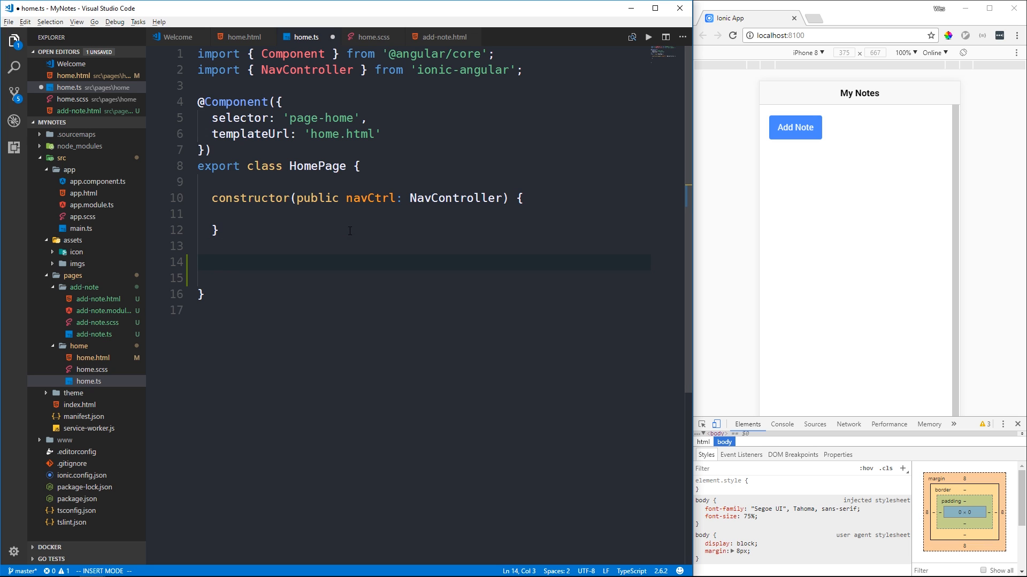
Add an addNote() method to home.ts calling this.navCtrl.push(AddNotePage)
type("addNote(){")
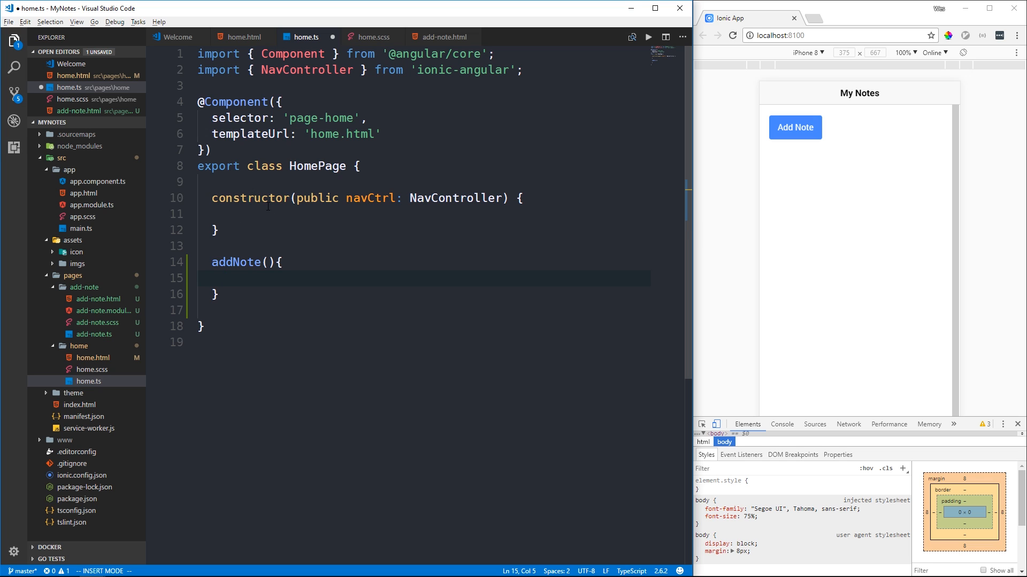
mouse_move(387, 311)
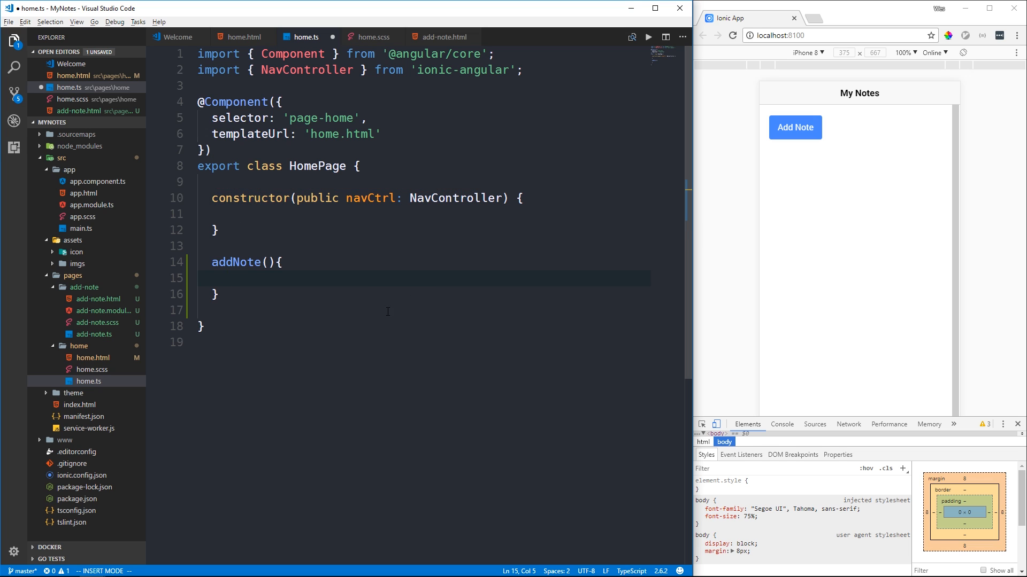
mouse_move(280, 296)
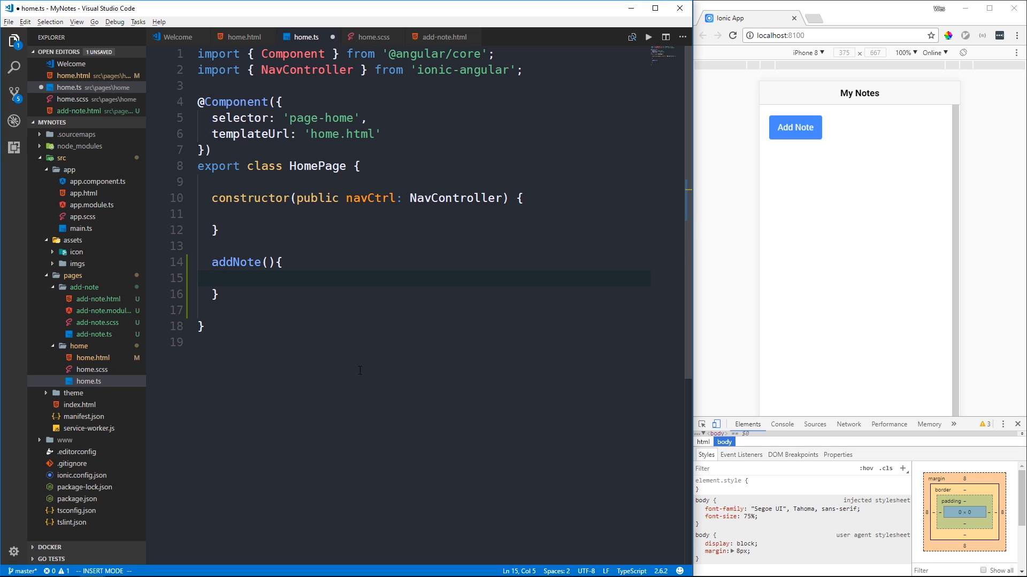
type("this.navCtrl.push(AddNotePage);")
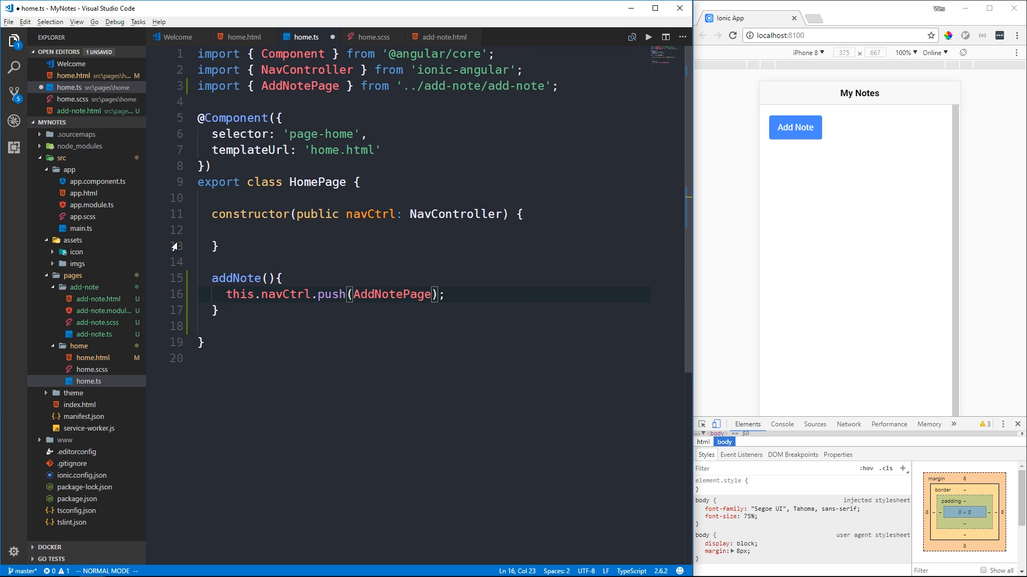
Register AddNotePage in app.module.ts, then test the Add Note button in the preview
left_click(90, 216)
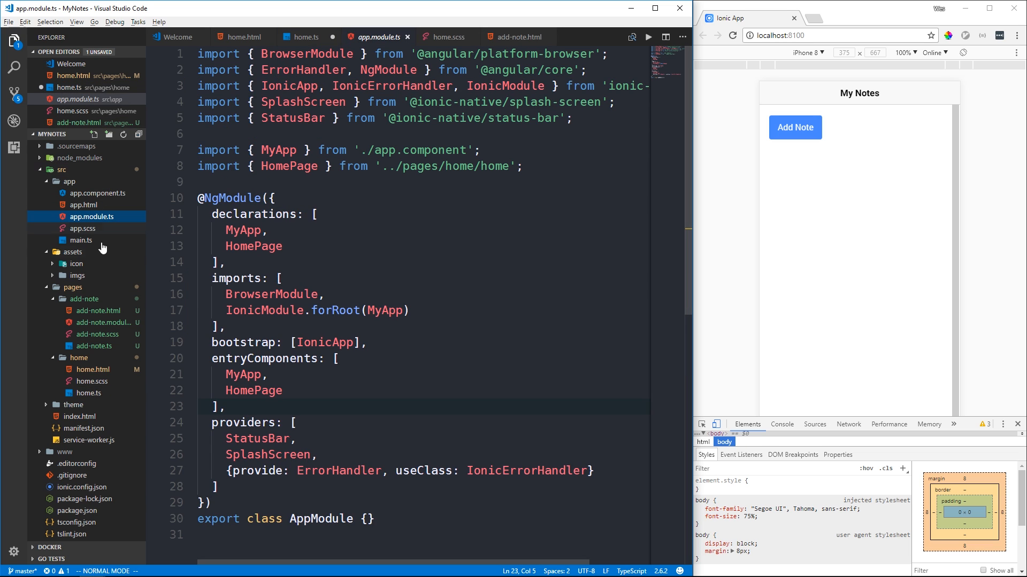
left_click(282, 246)
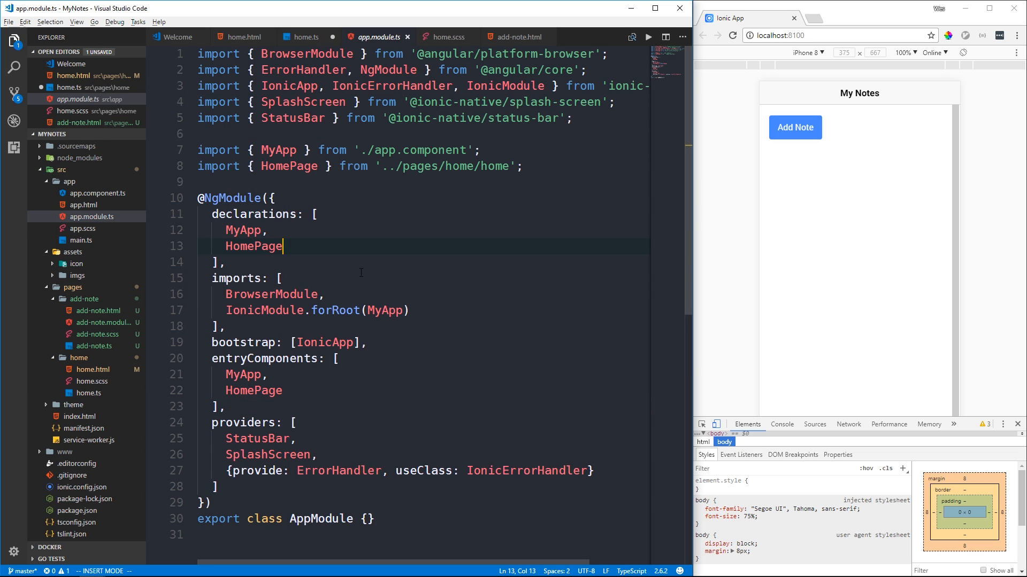
type("AddNotePage")
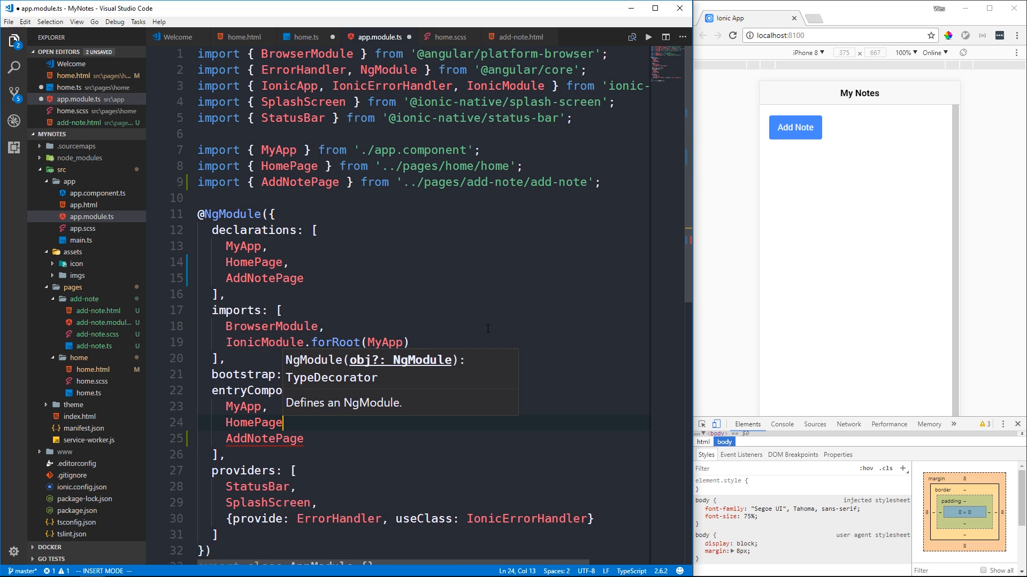
left_click(301, 37)
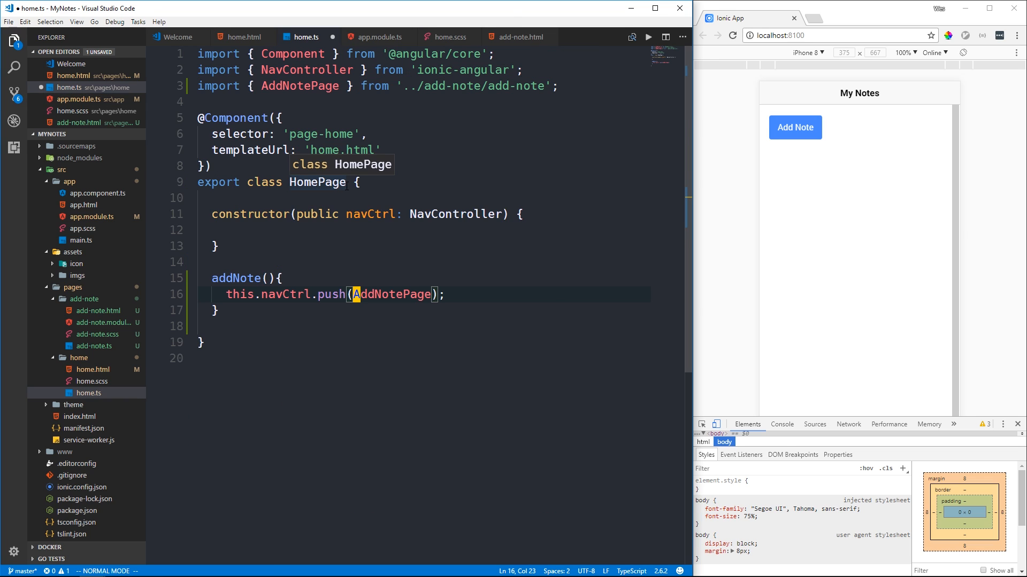
left_click(794, 128)
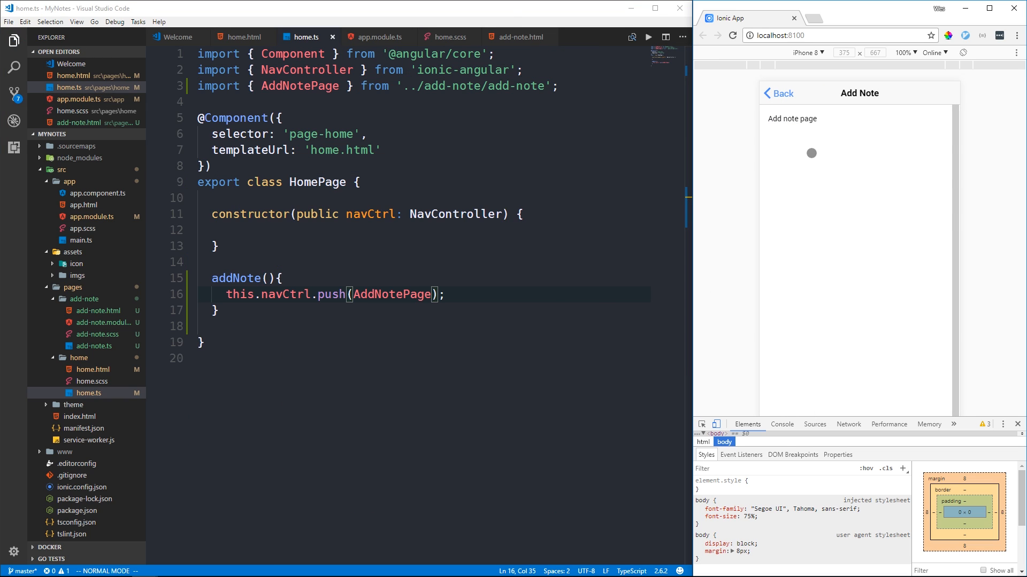